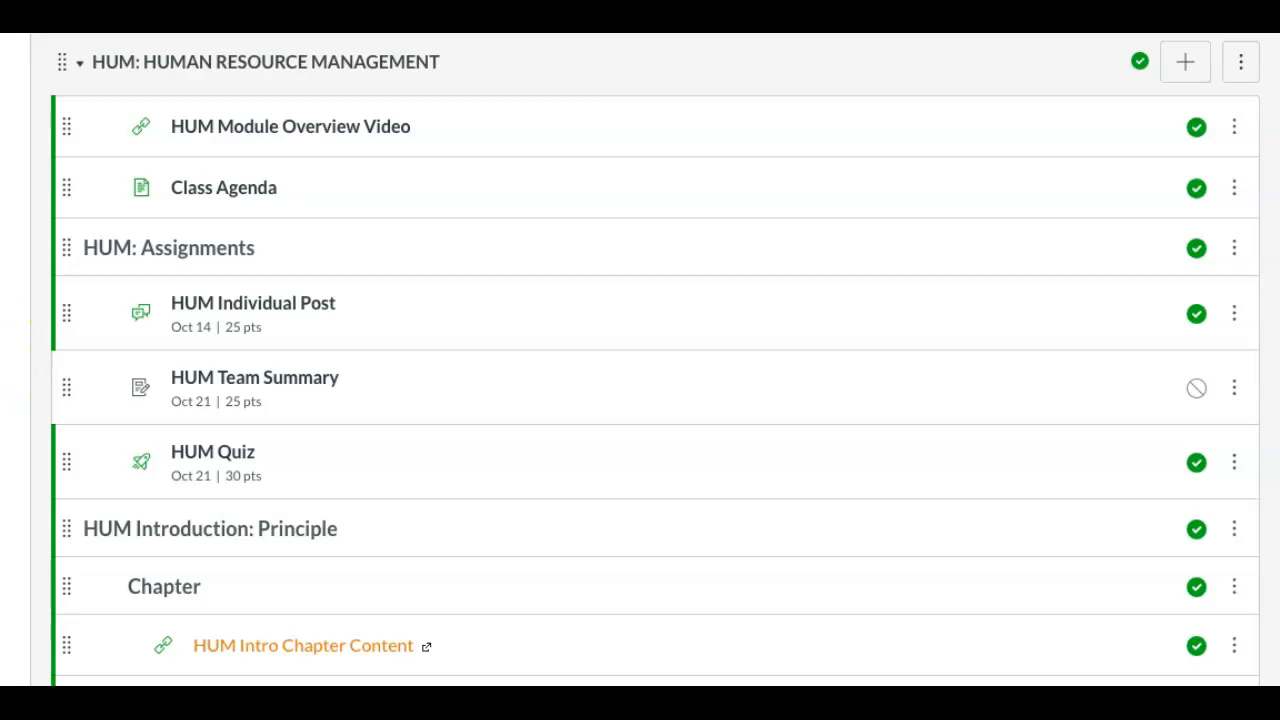
mouse_move(240, 126)
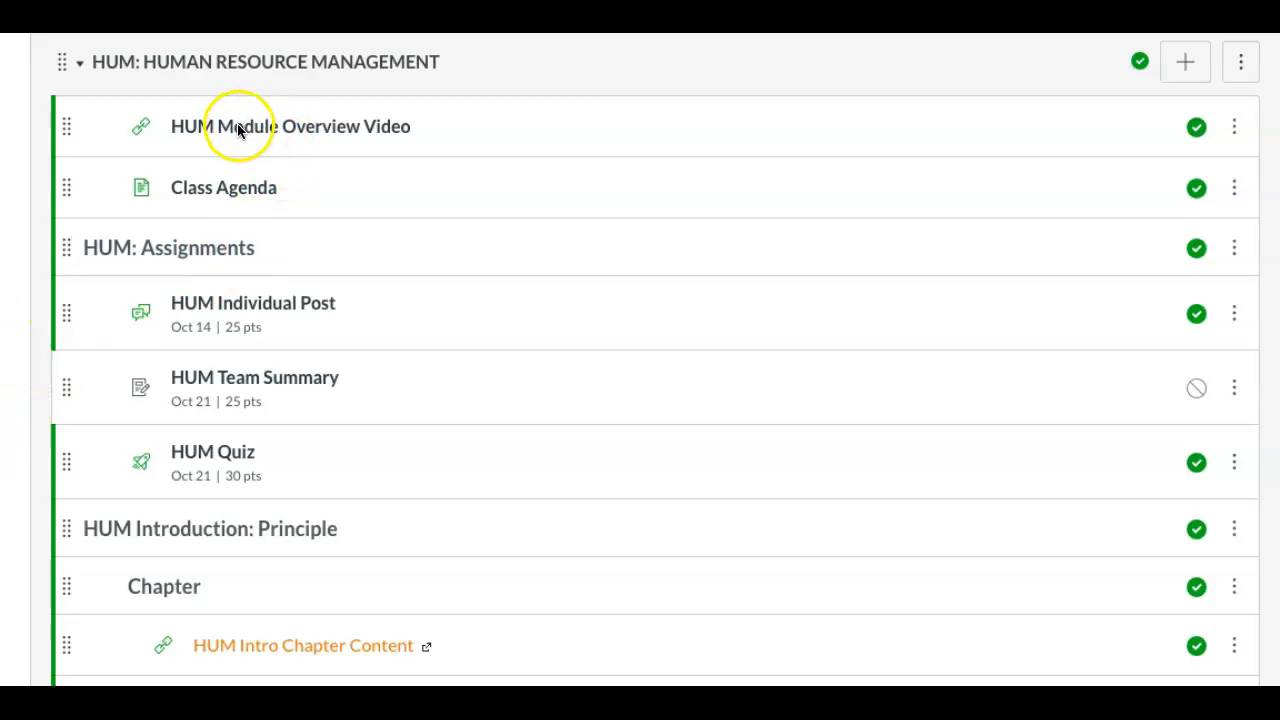
mouse_move(240, 450)
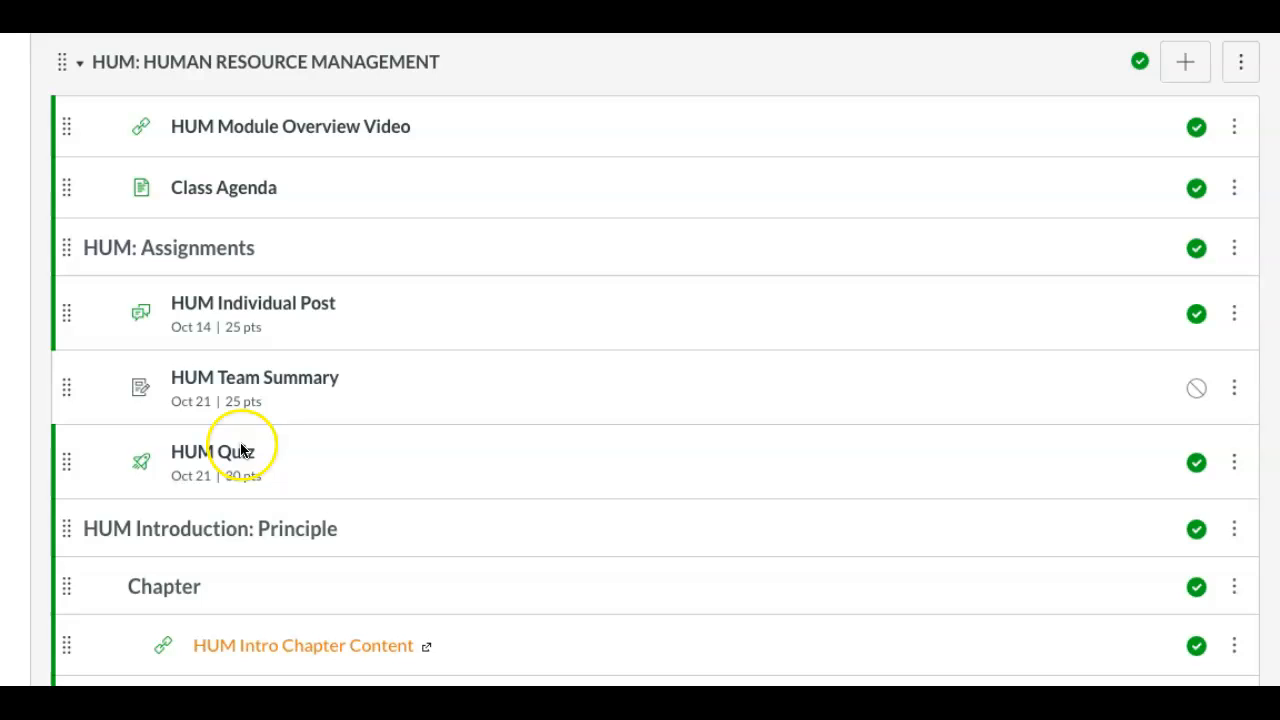
mouse_move(226, 196)
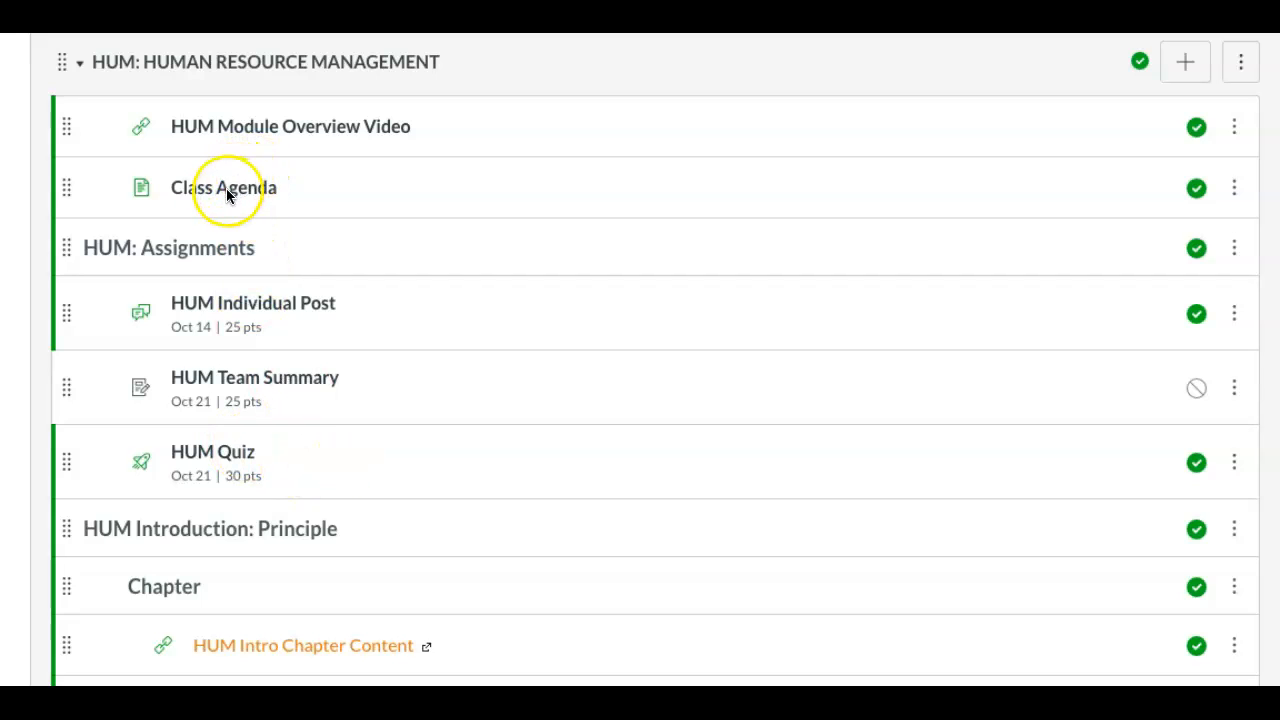
mouse_move(216, 240)
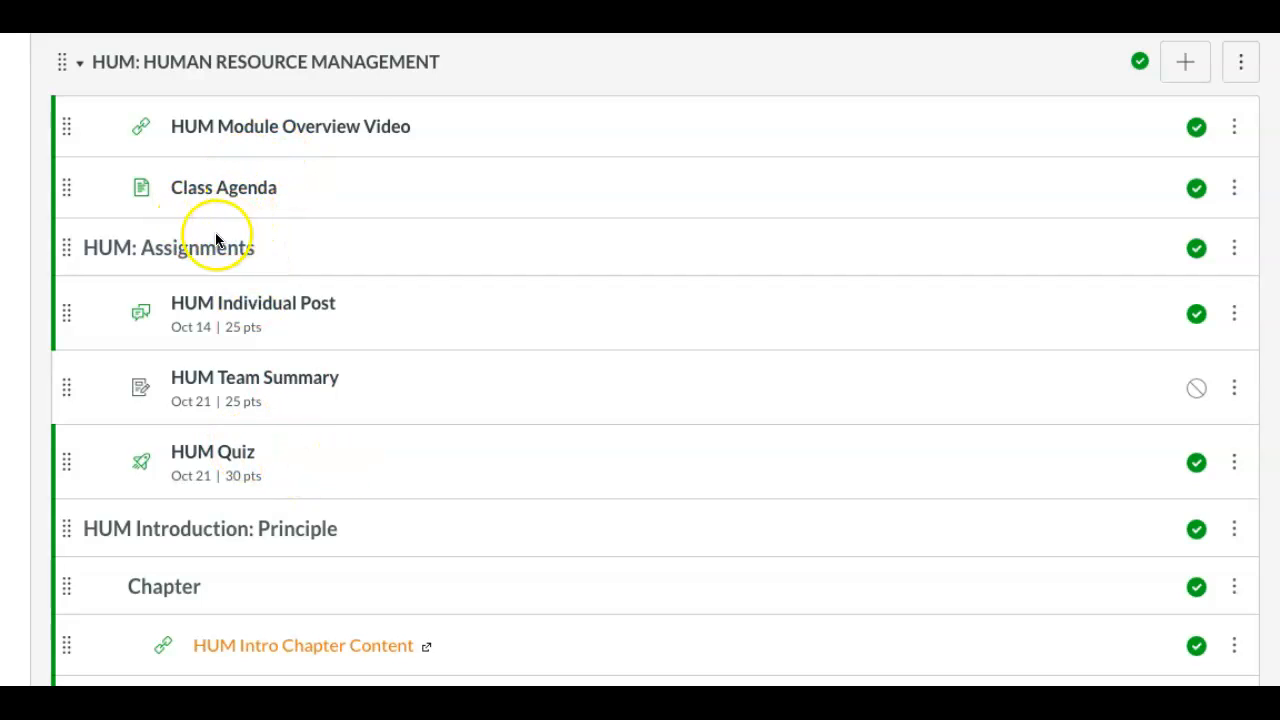
Step: Open the Class Agenda page listing lectures and tasks for October 8 through October 17
left_click(224, 188)
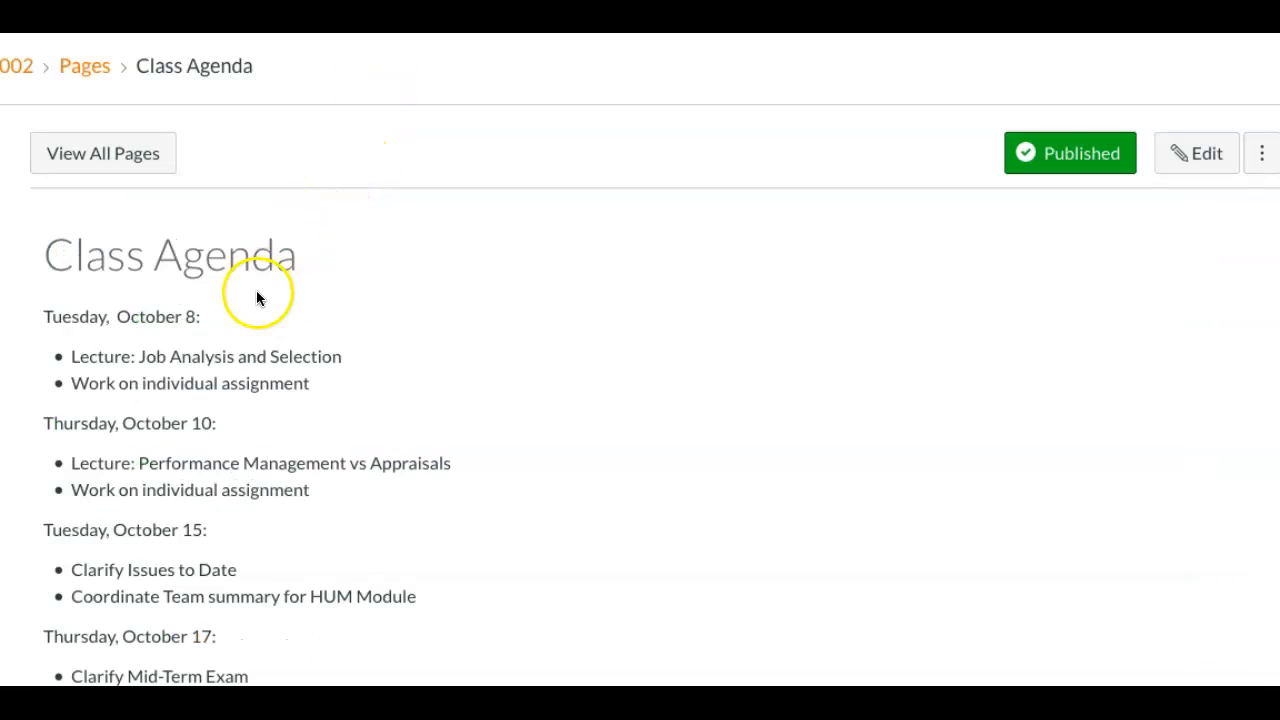
mouse_move(210, 488)
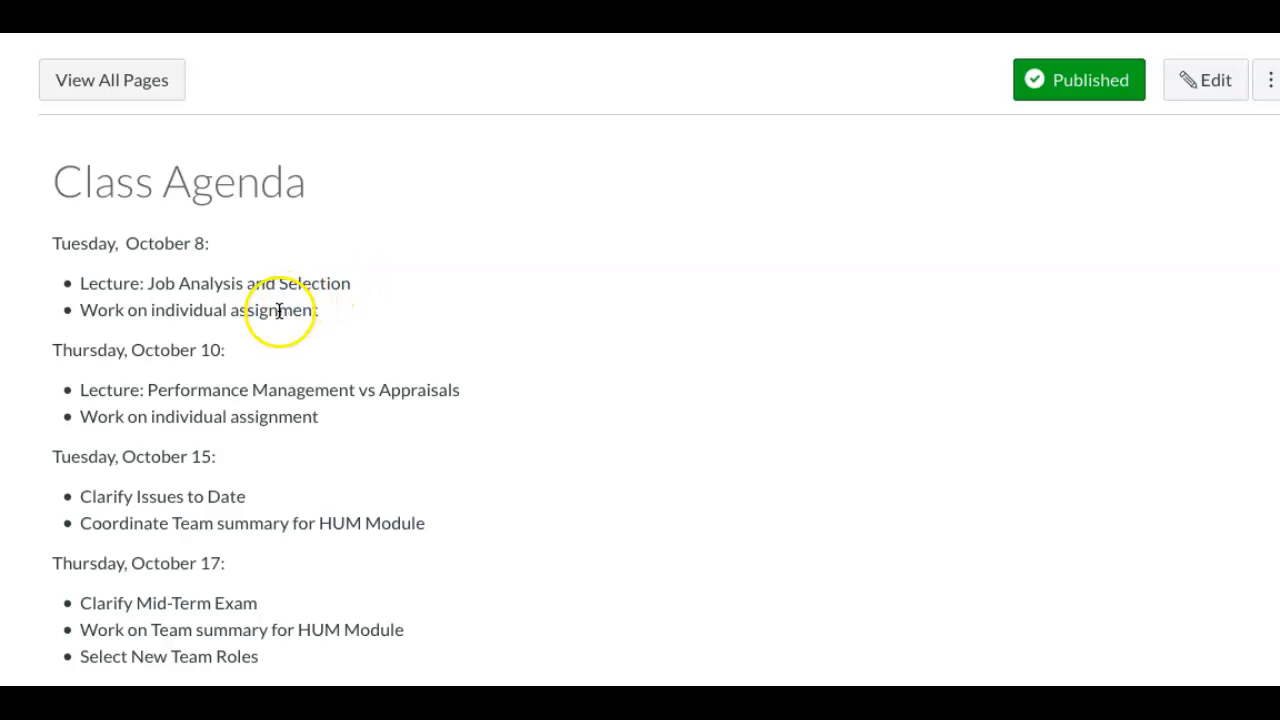
mouse_move(308, 332)
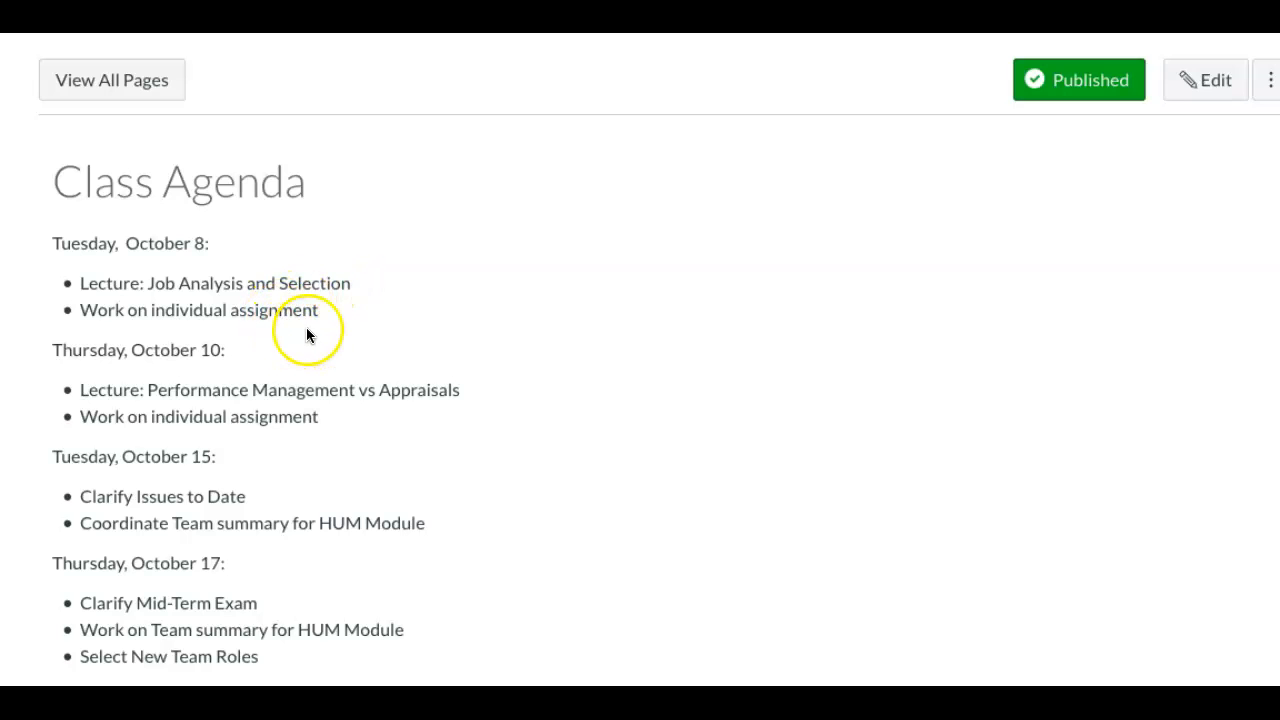
mouse_move(228, 302)
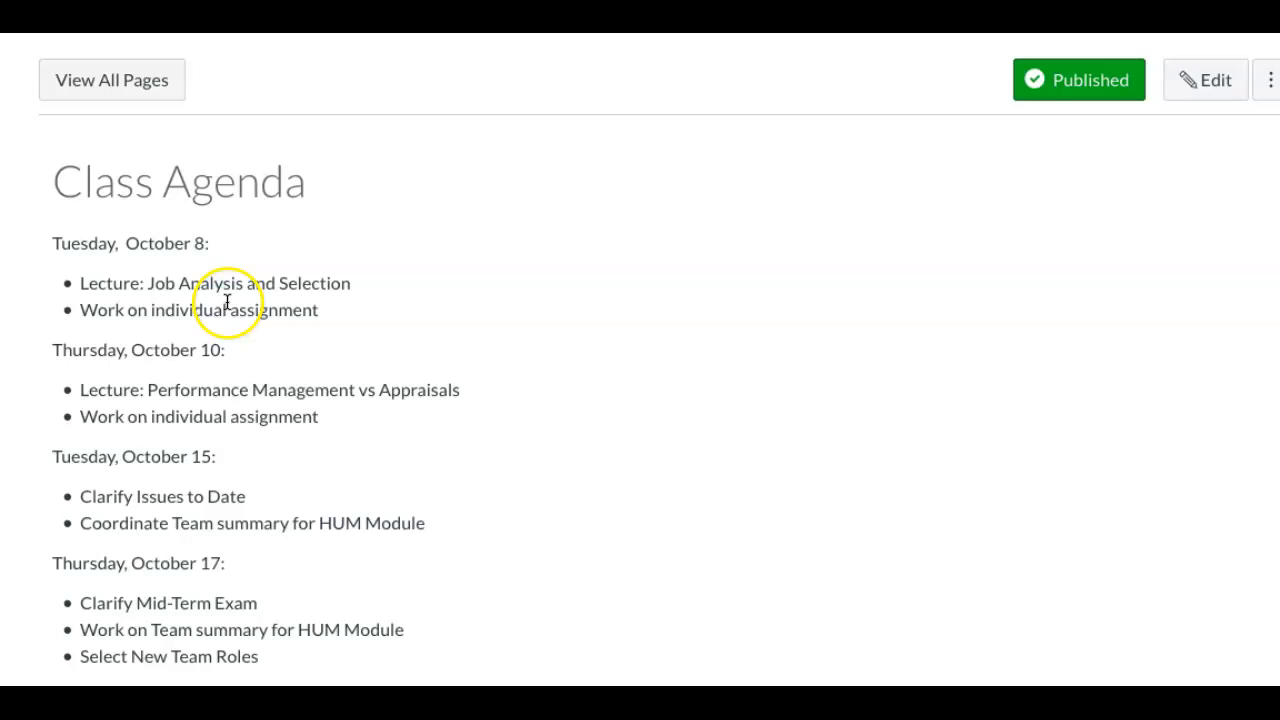
mouse_move(336, 314)
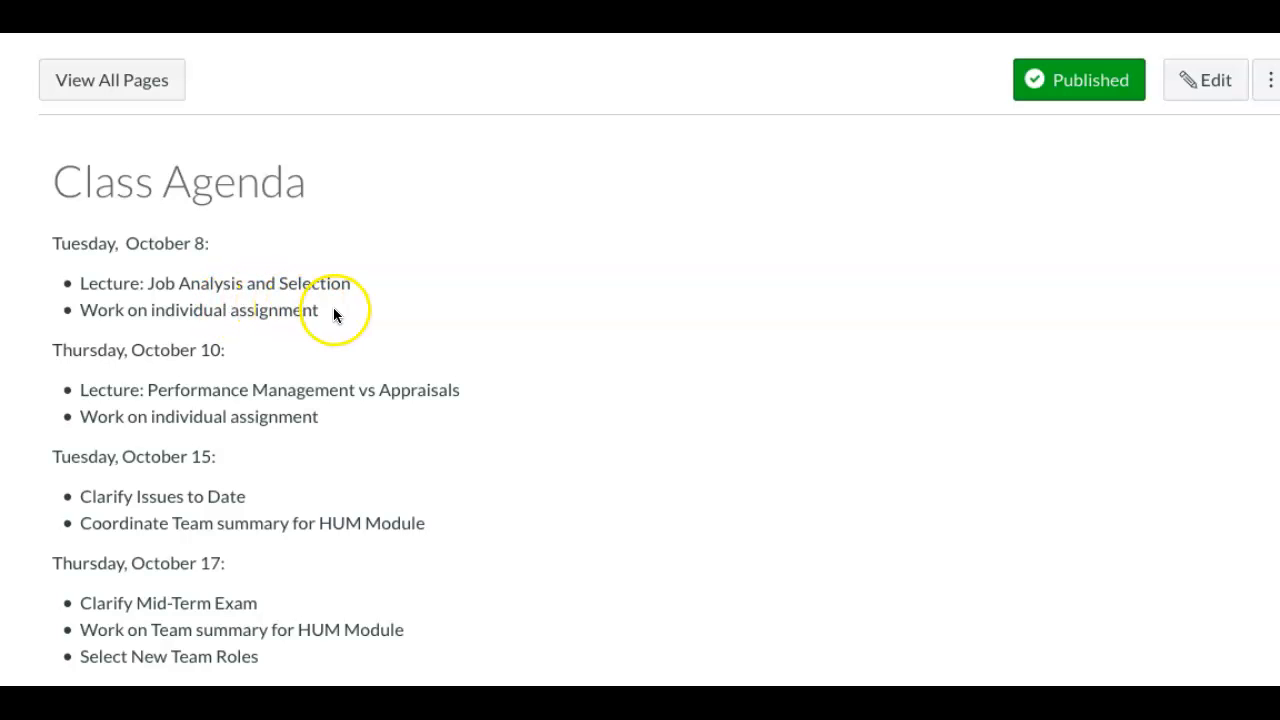
mouse_move(240, 320)
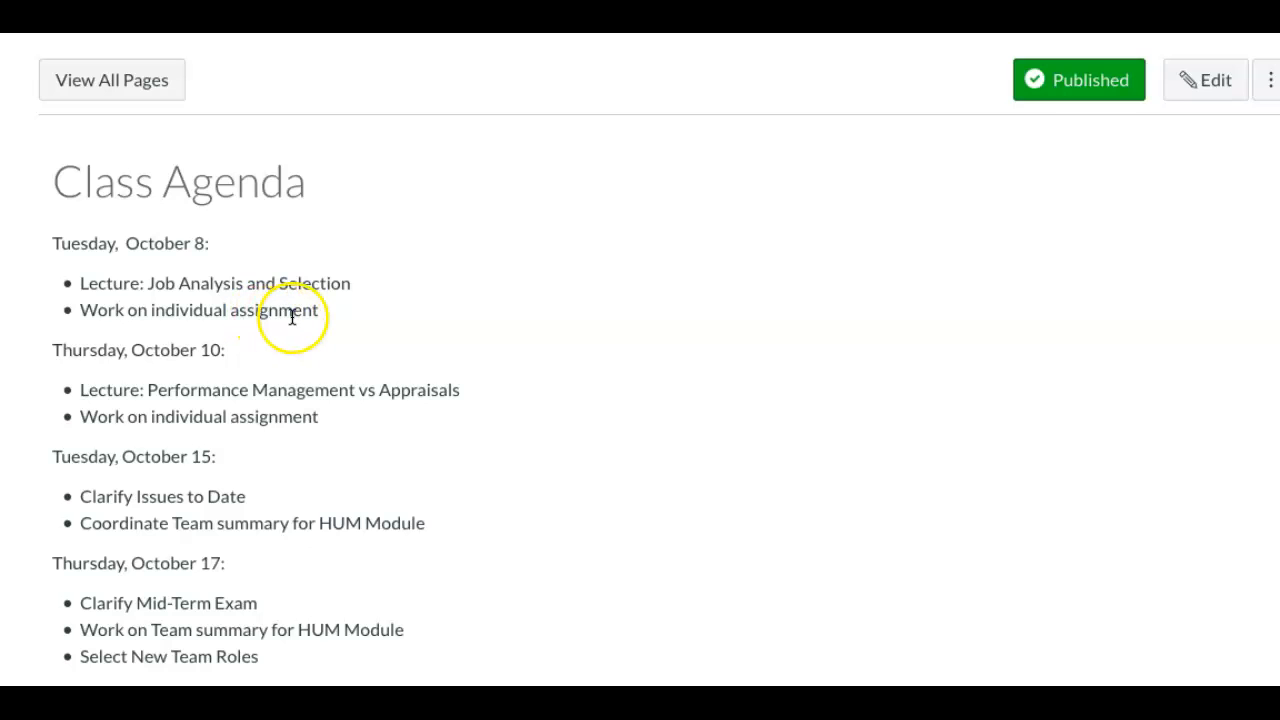
mouse_move(212, 388)
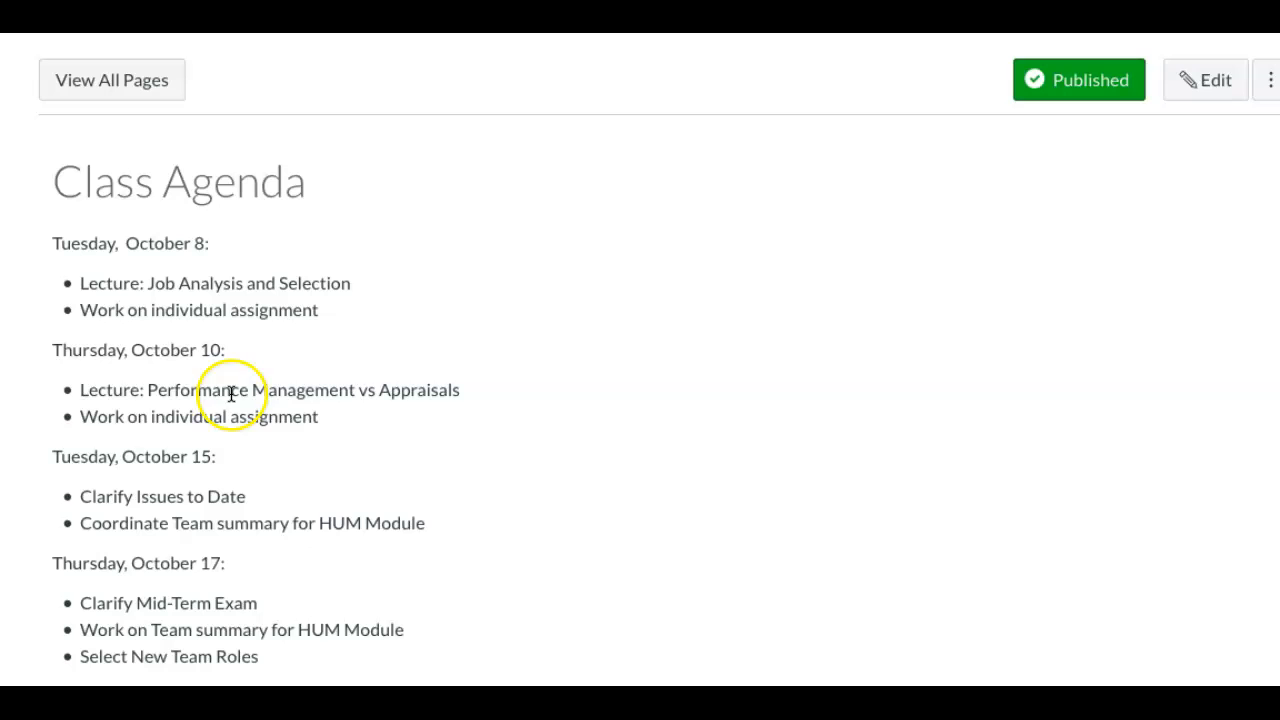
mouse_move(272, 394)
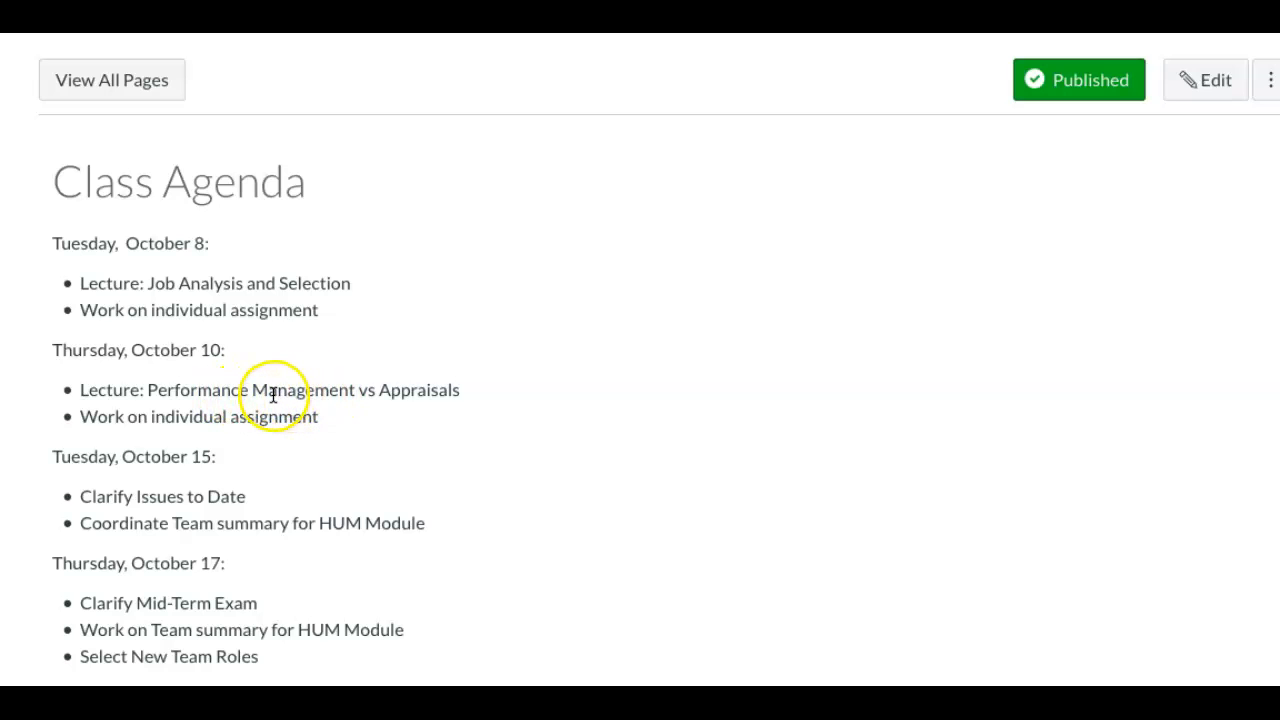
mouse_move(360, 392)
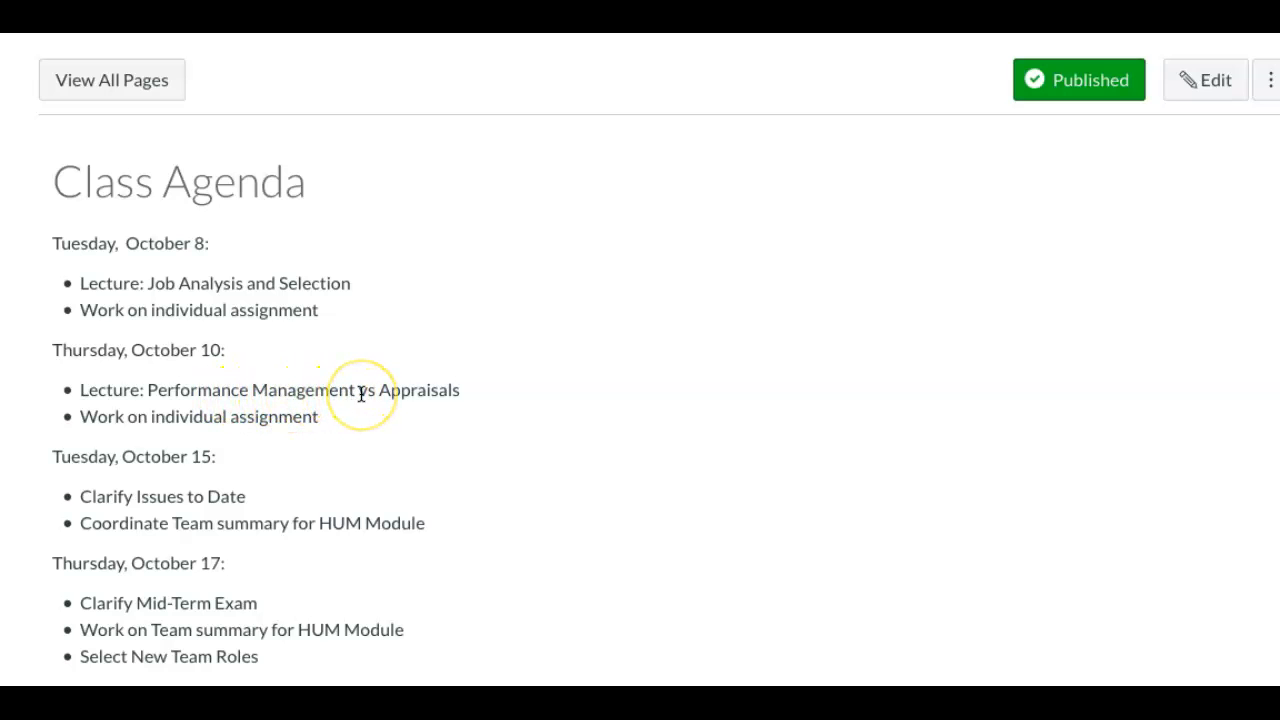
mouse_move(242, 416)
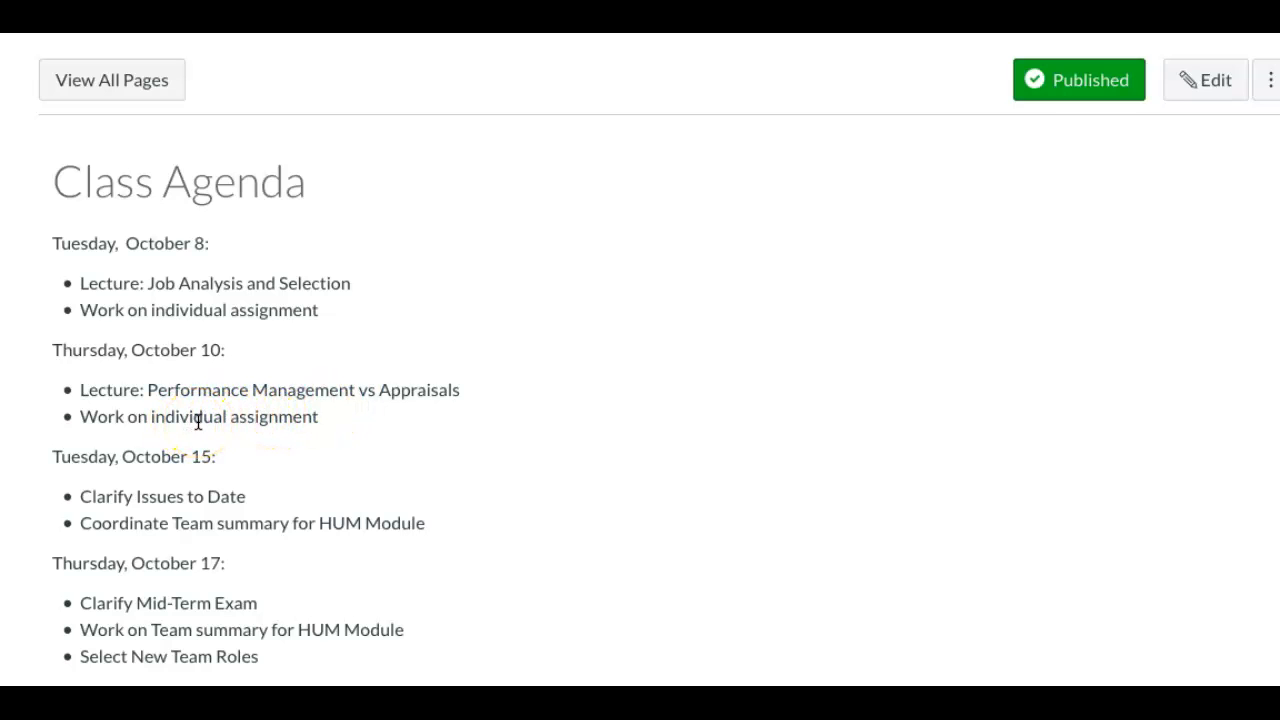
mouse_move(164, 478)
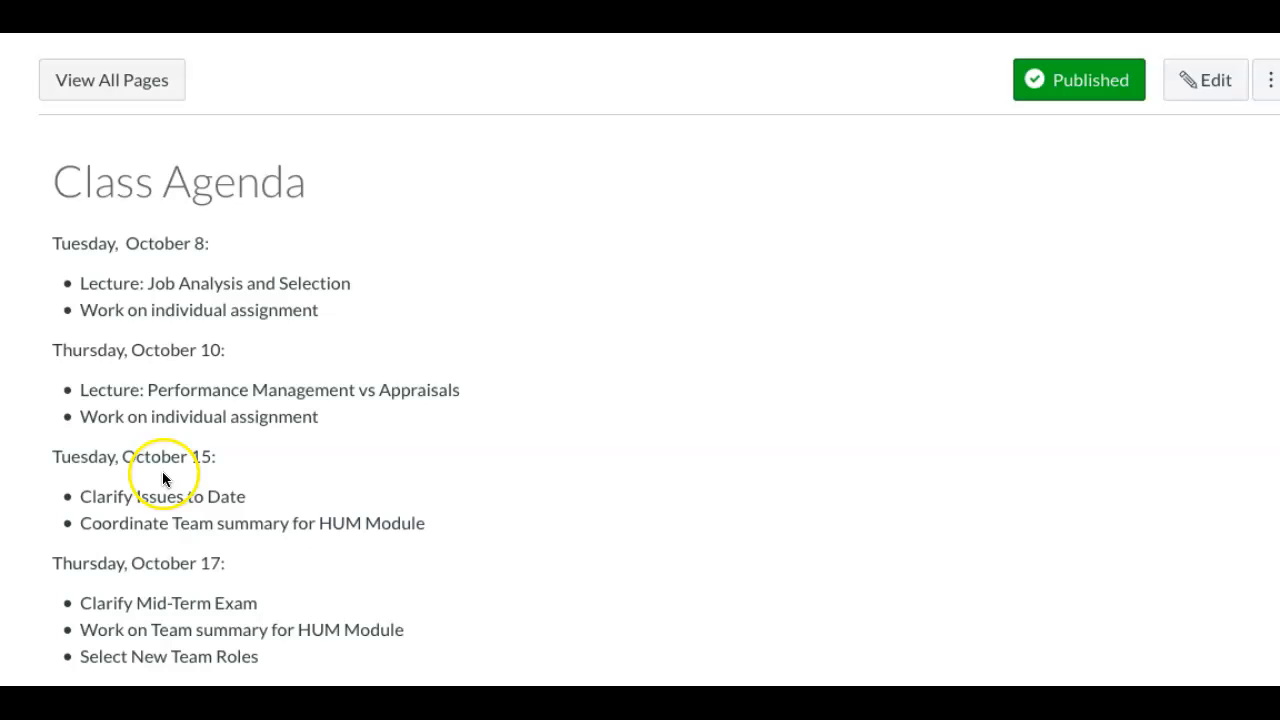
mouse_move(252, 504)
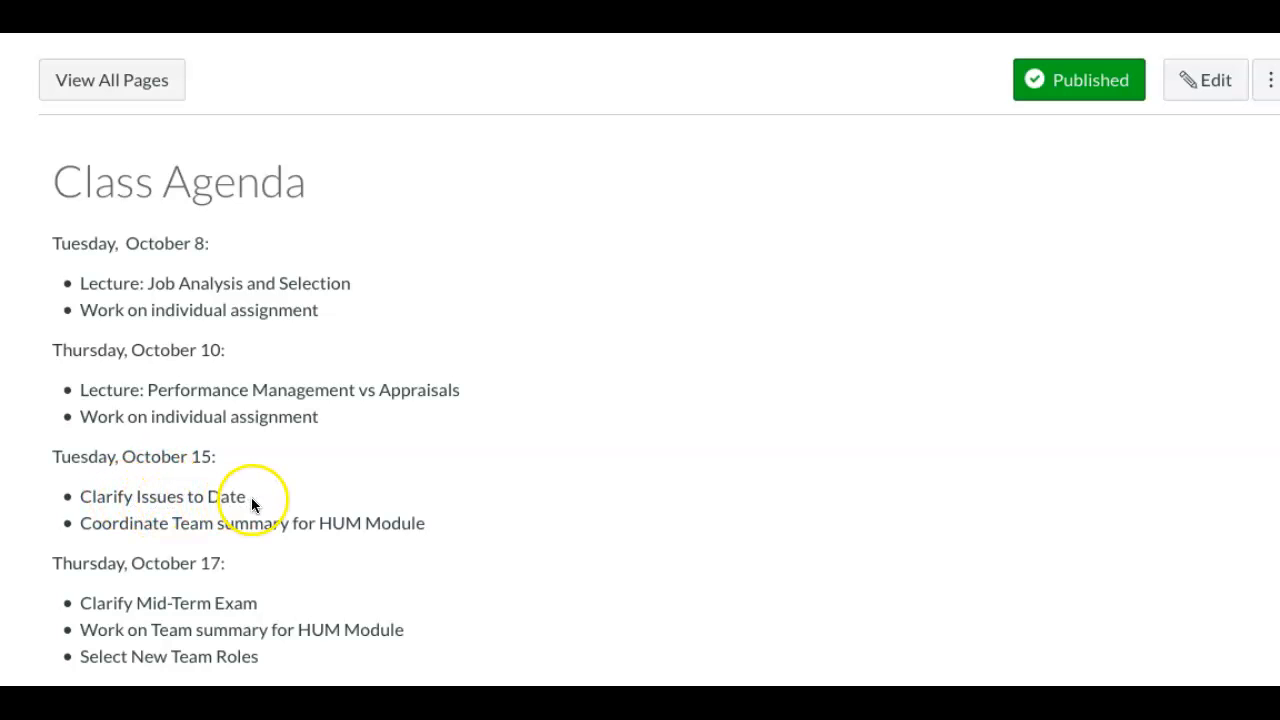
mouse_move(232, 520)
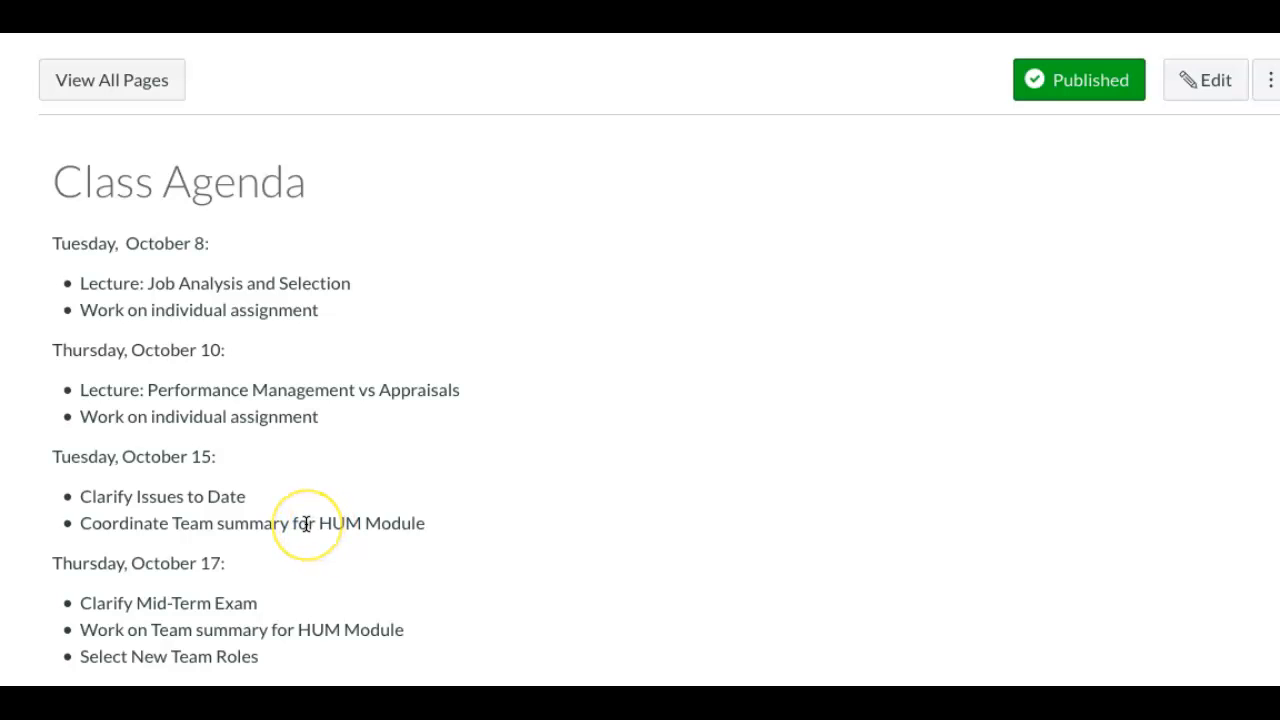
mouse_move(398, 524)
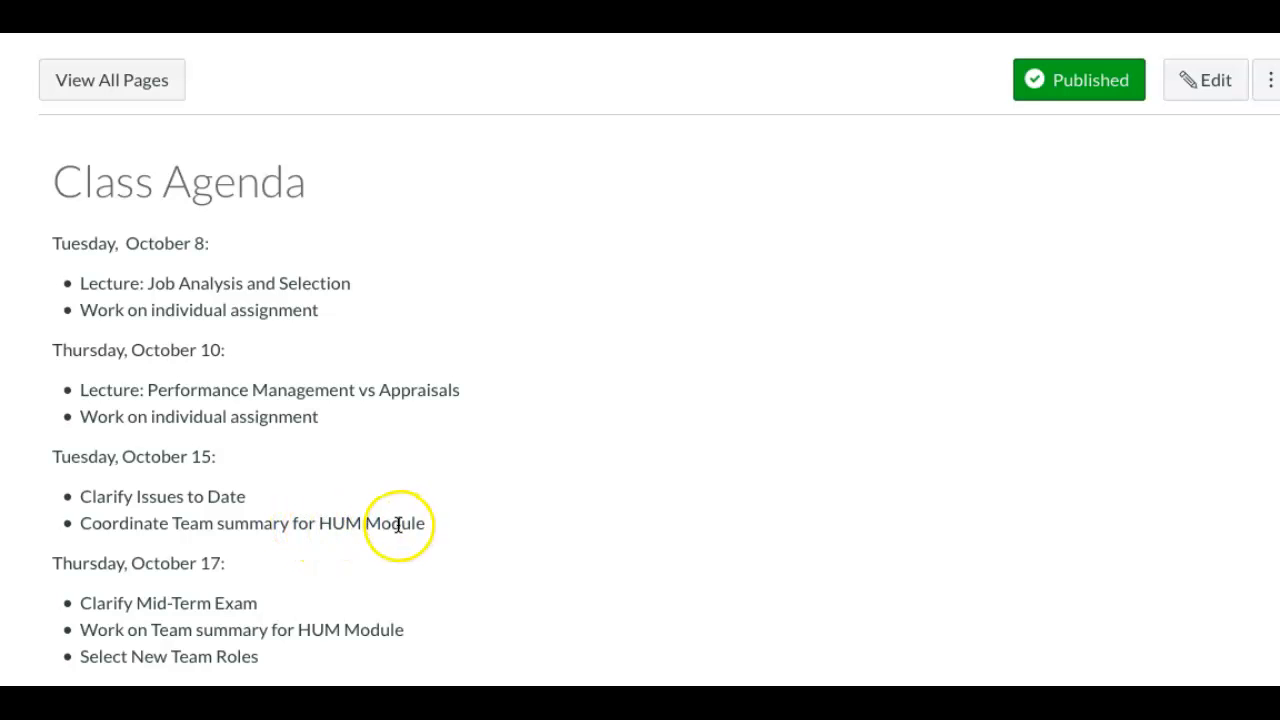
mouse_move(236, 544)
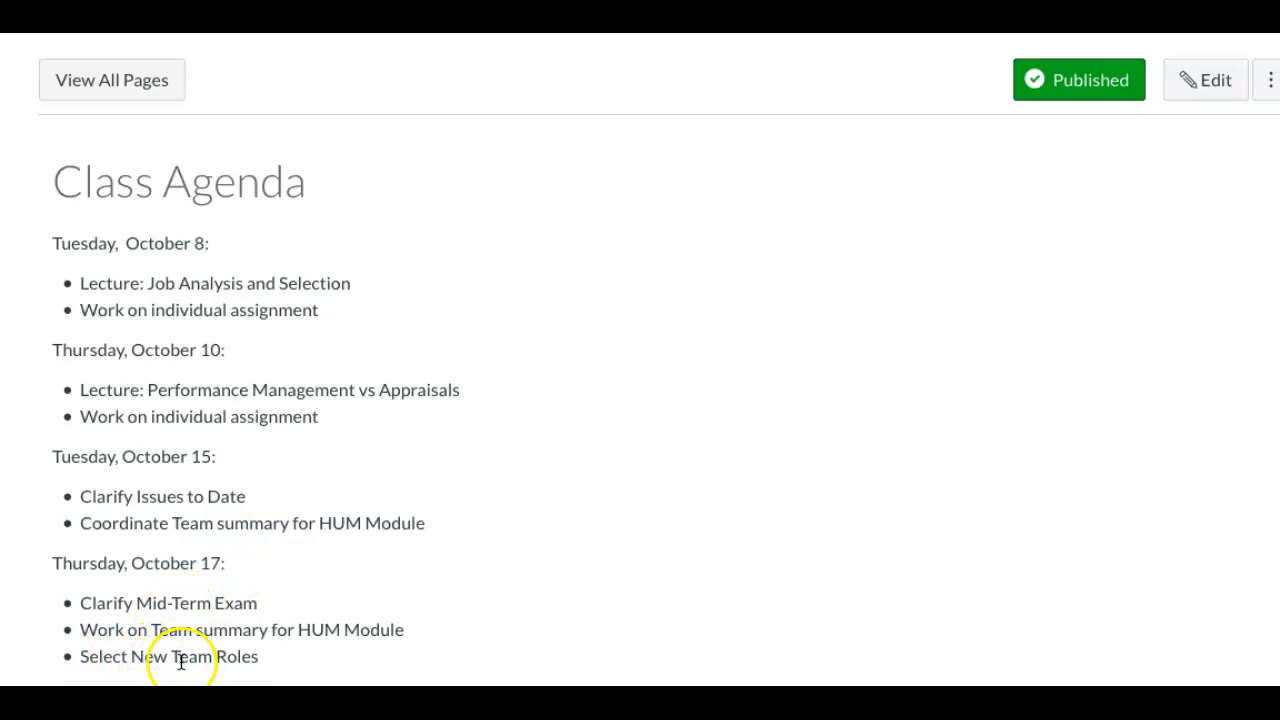
mouse_move(328, 456)
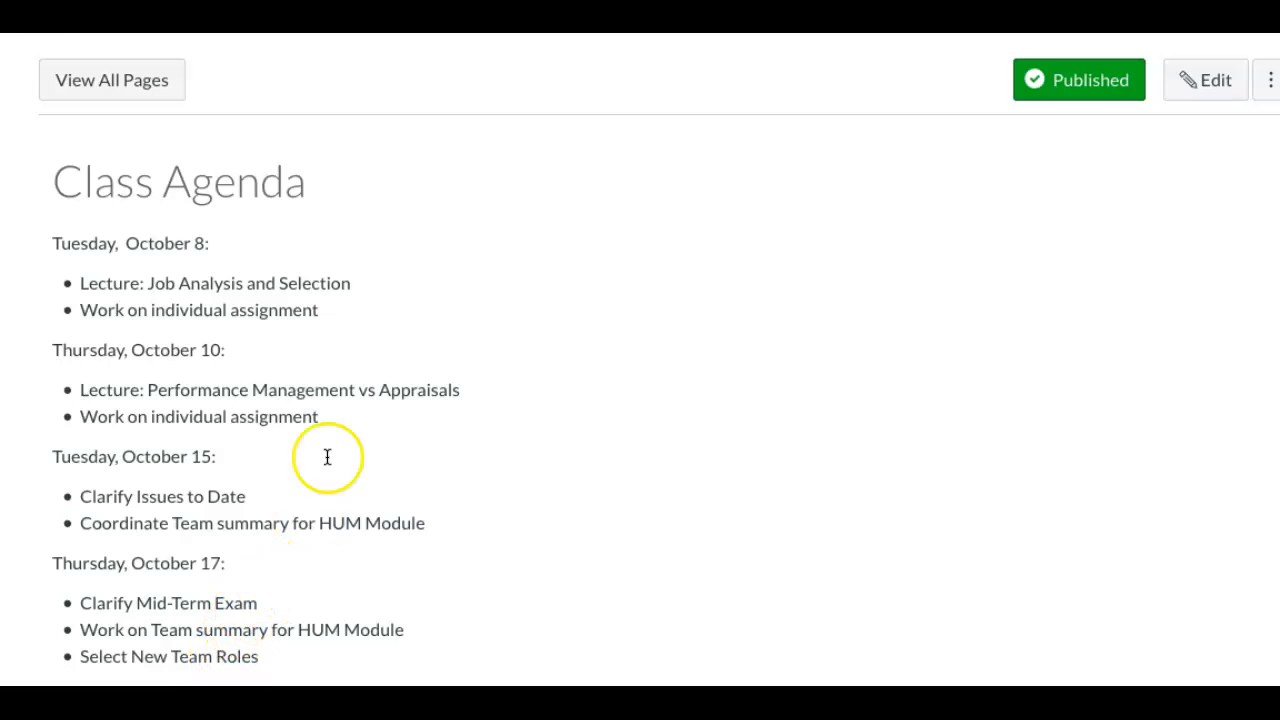
Step: Go back to the HUM module list and scroll to the top of the module
left_click(112, 80)
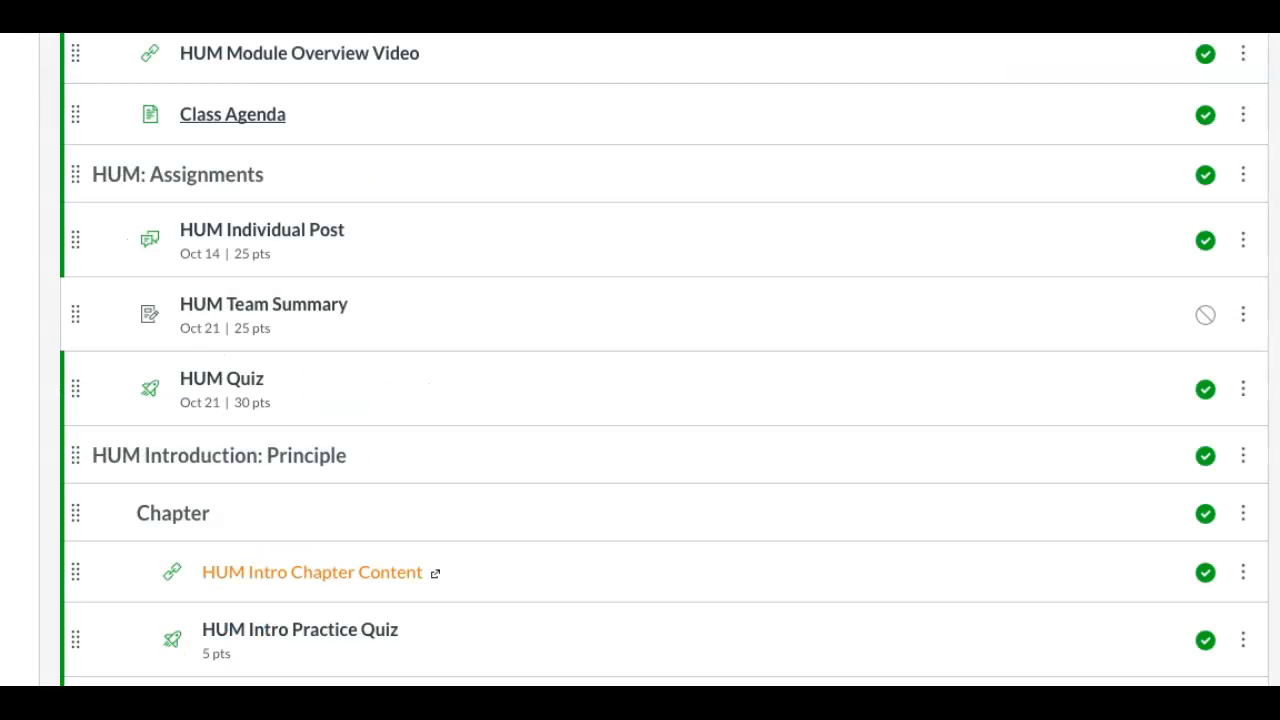
scroll("up", 3)
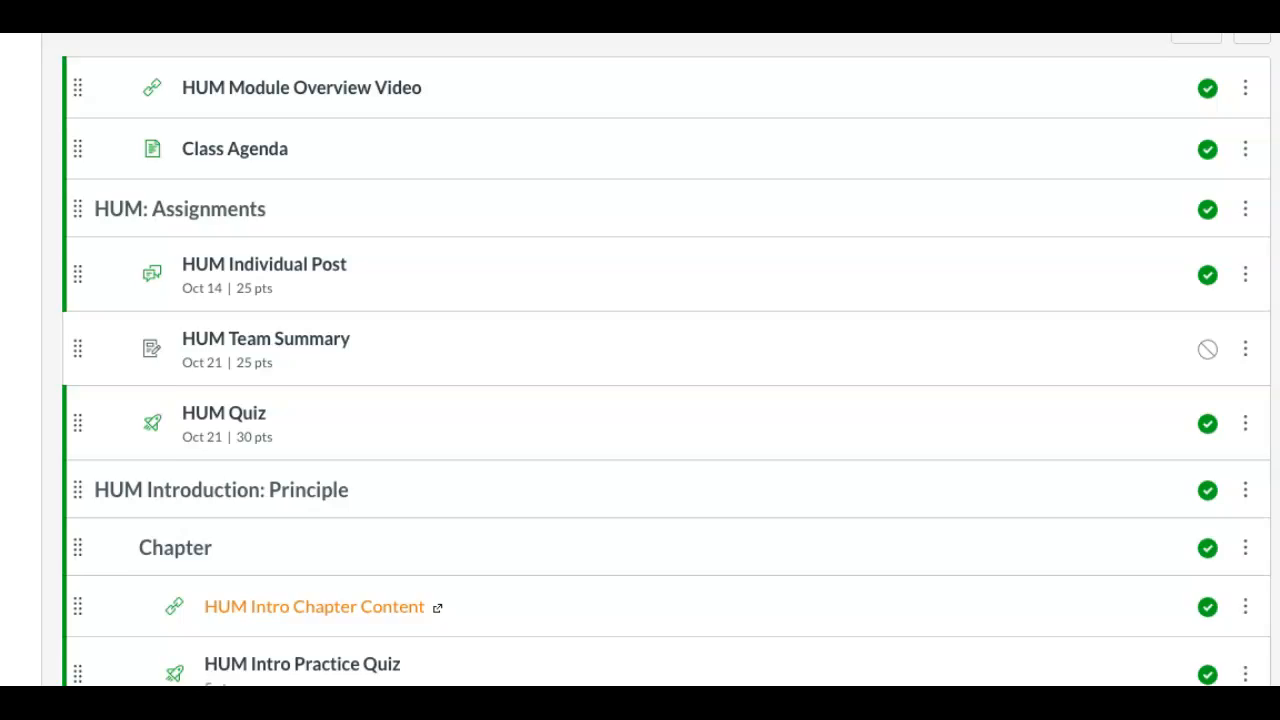
scroll("up", 3)
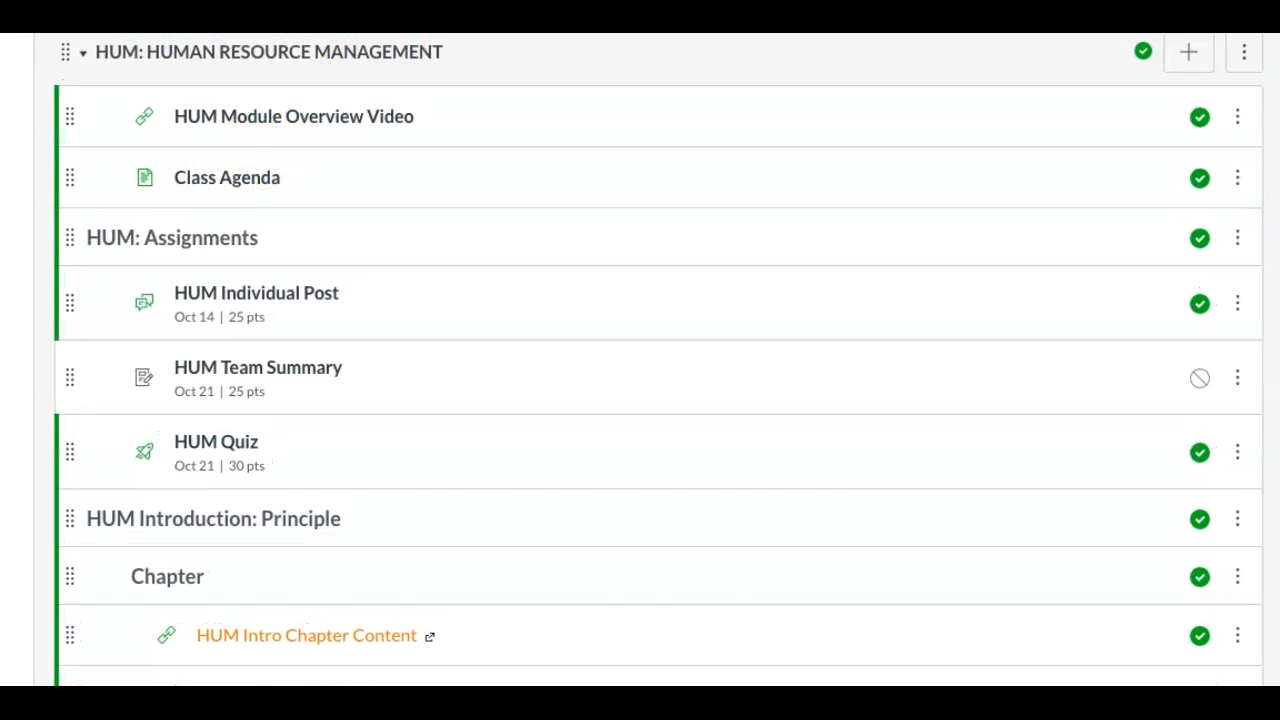
left_click(256, 292)
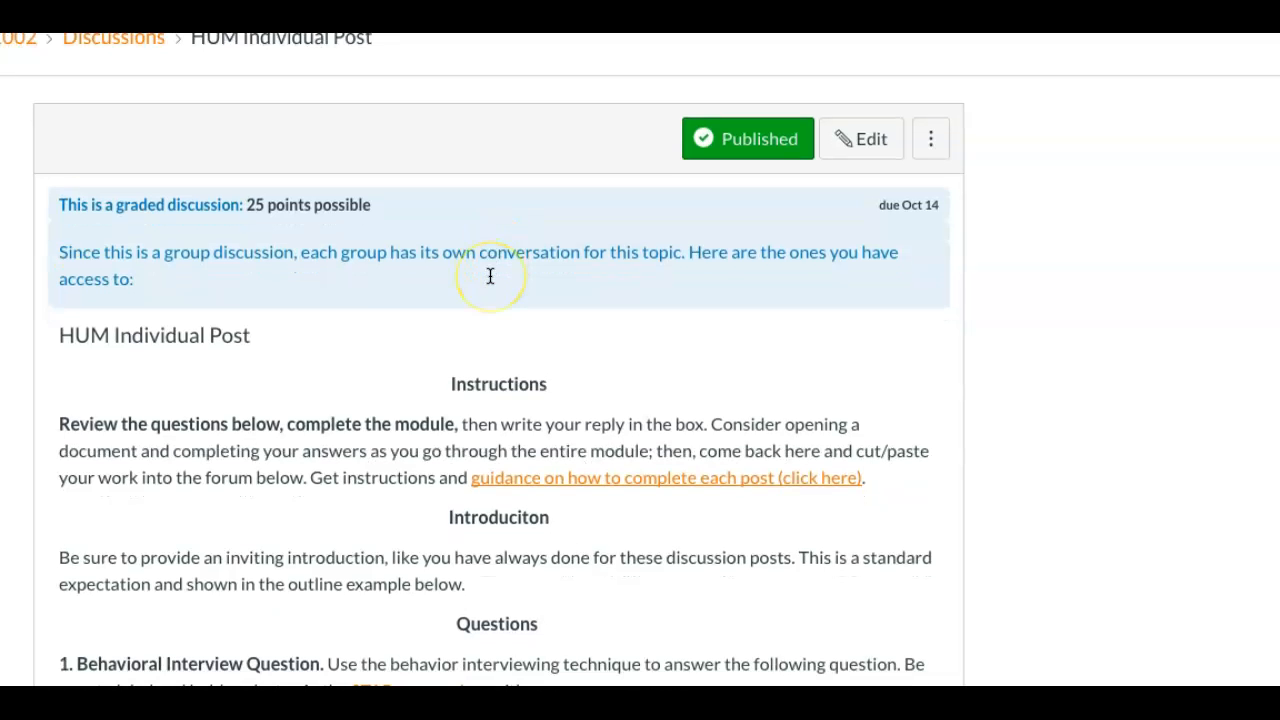
scroll("down", 3)
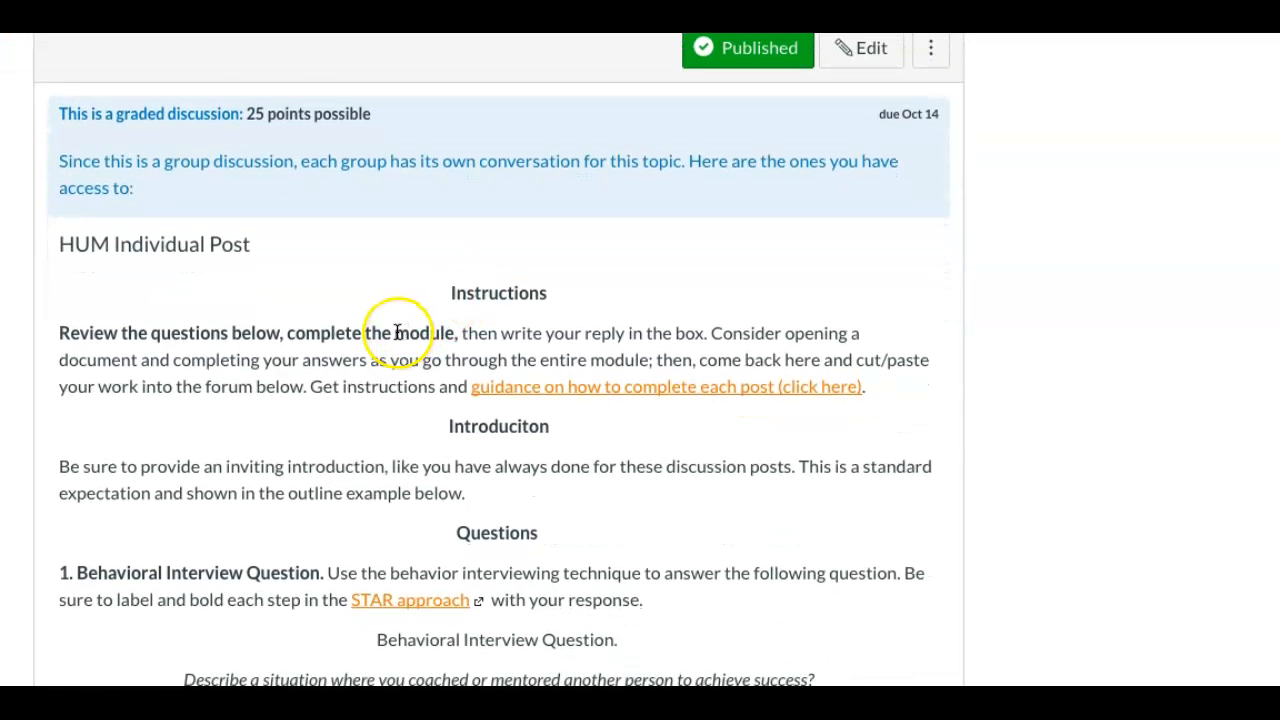
scroll("down", 3)
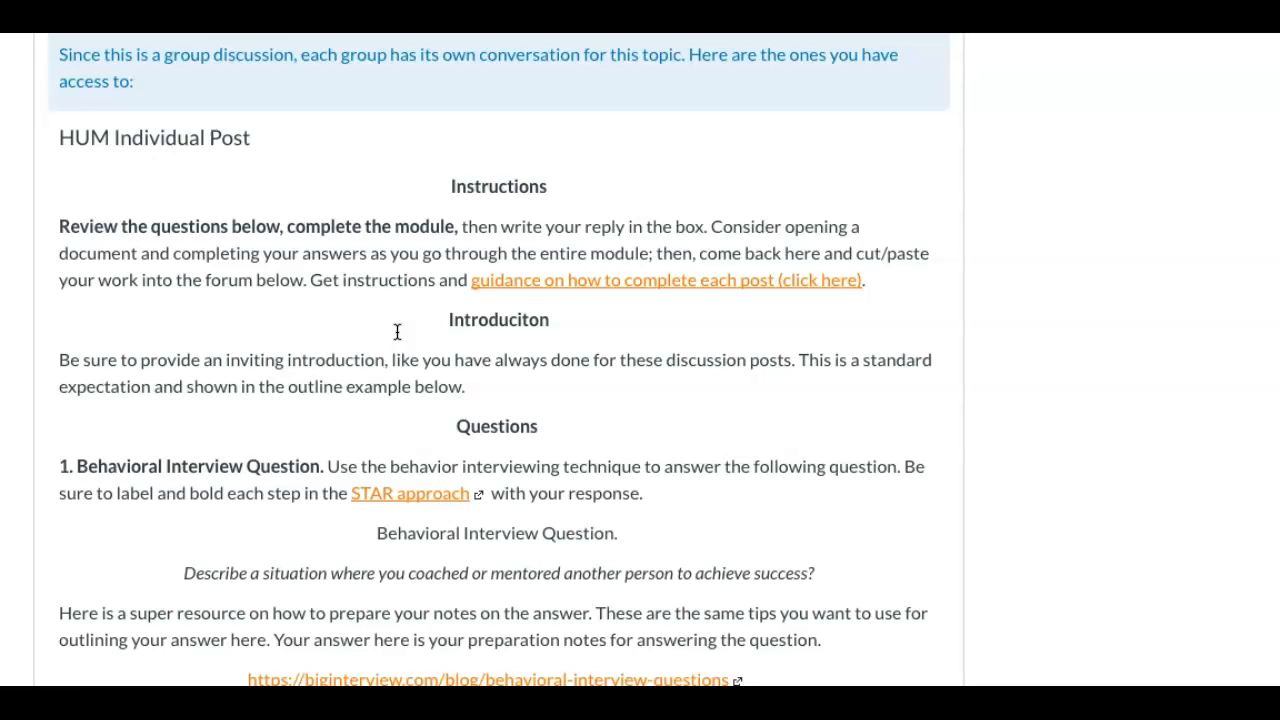
scroll("down", 3)
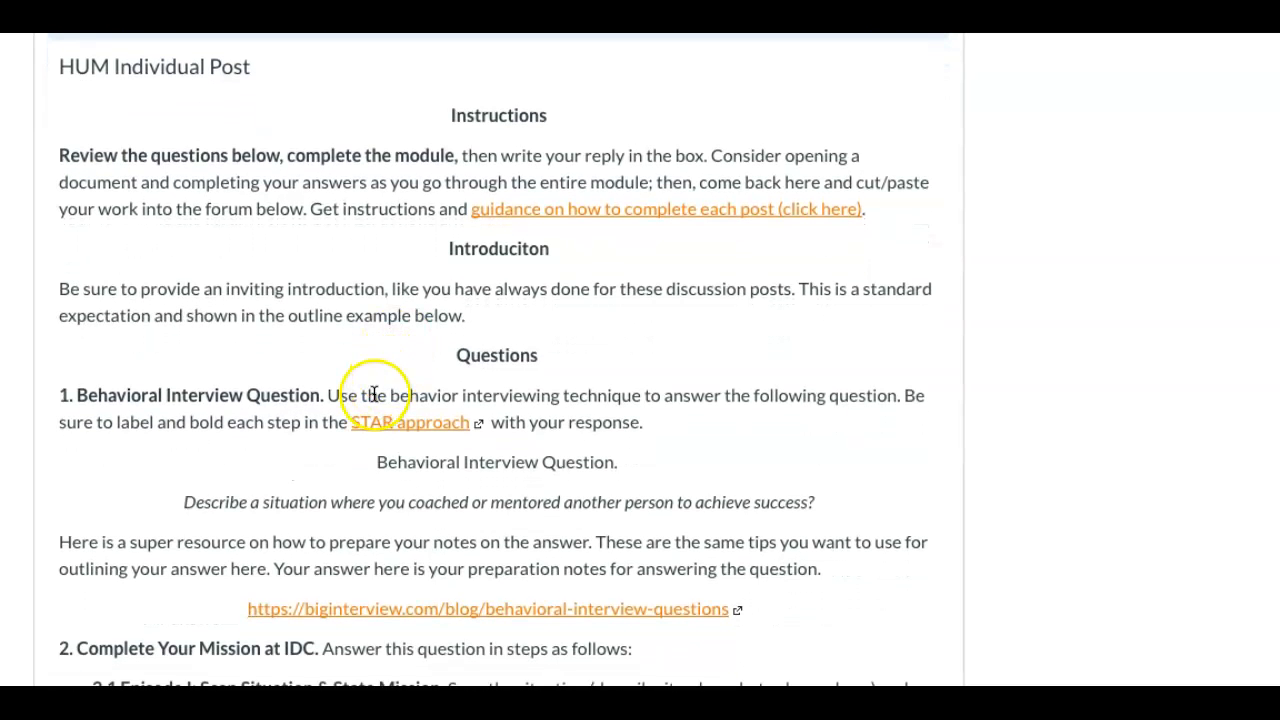
mouse_move(404, 480)
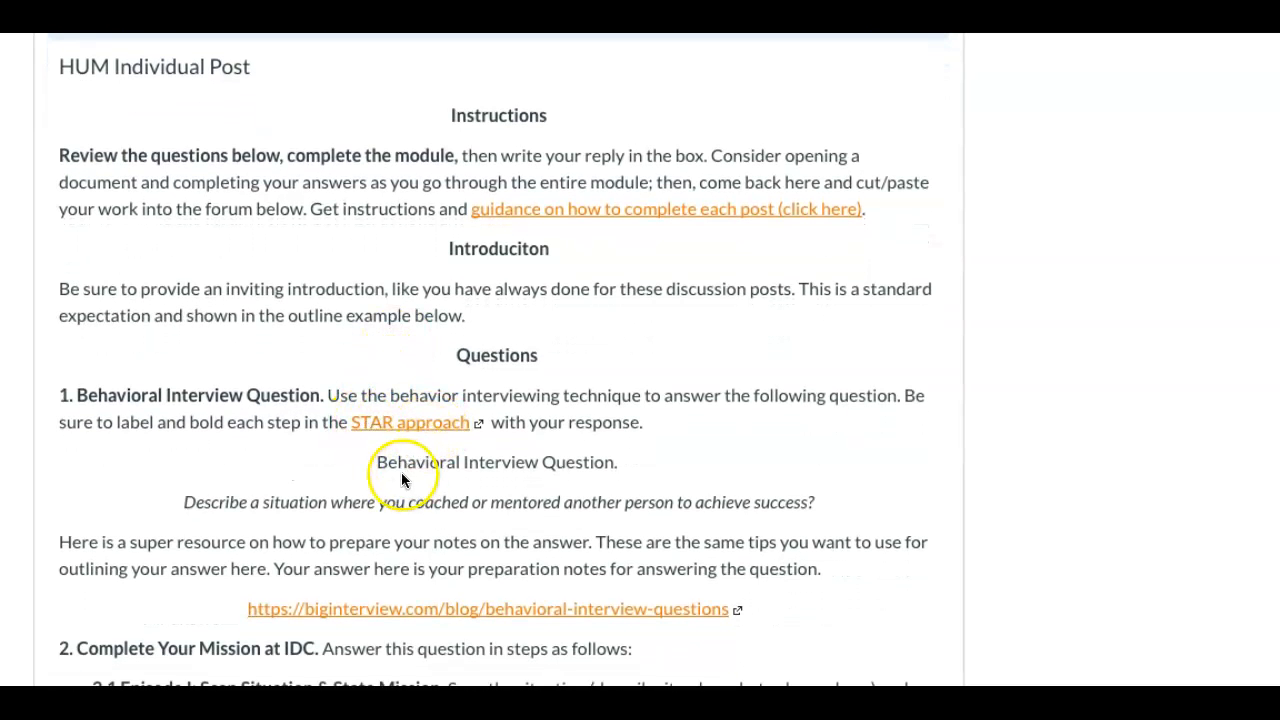
mouse_move(364, 518)
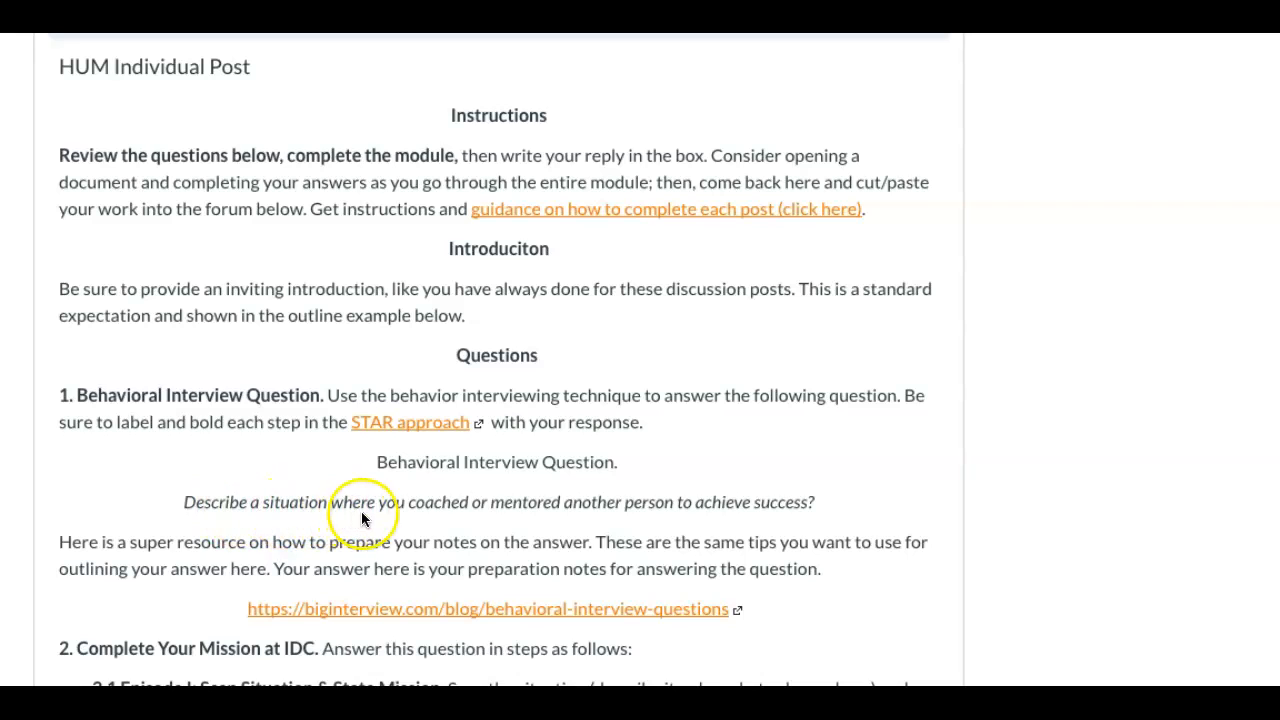
mouse_move(676, 518)
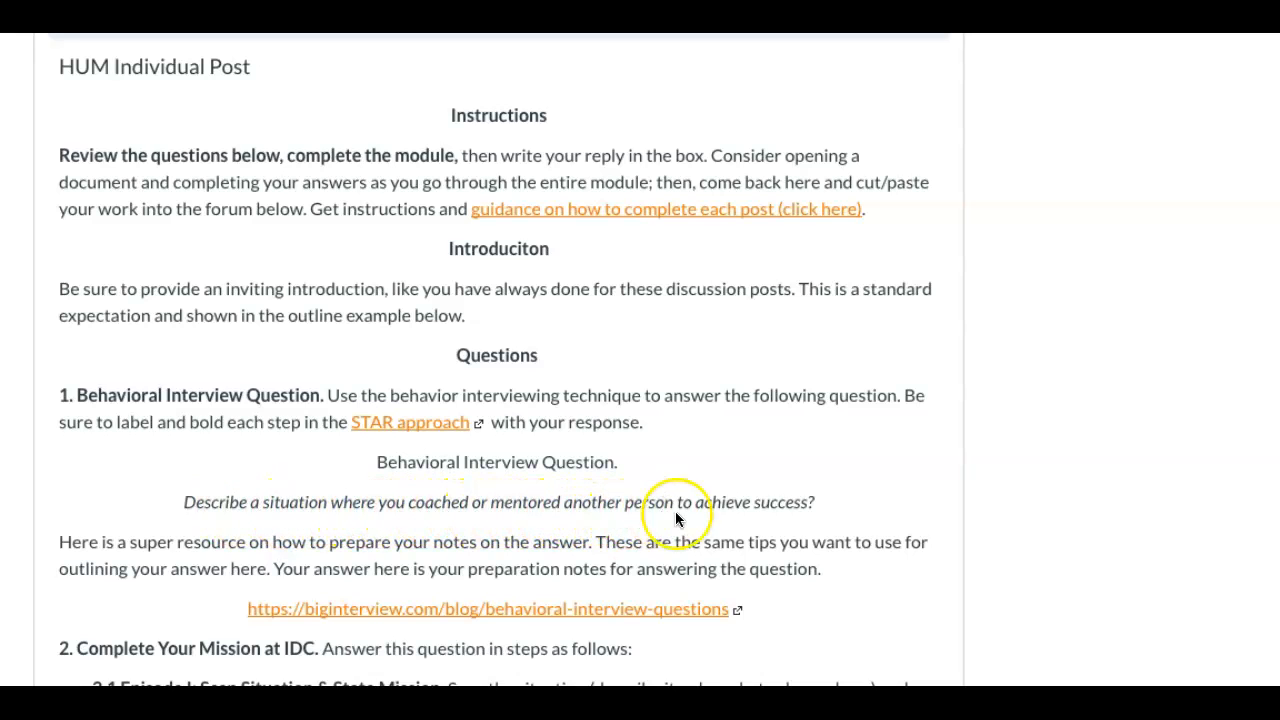
mouse_move(322, 458)
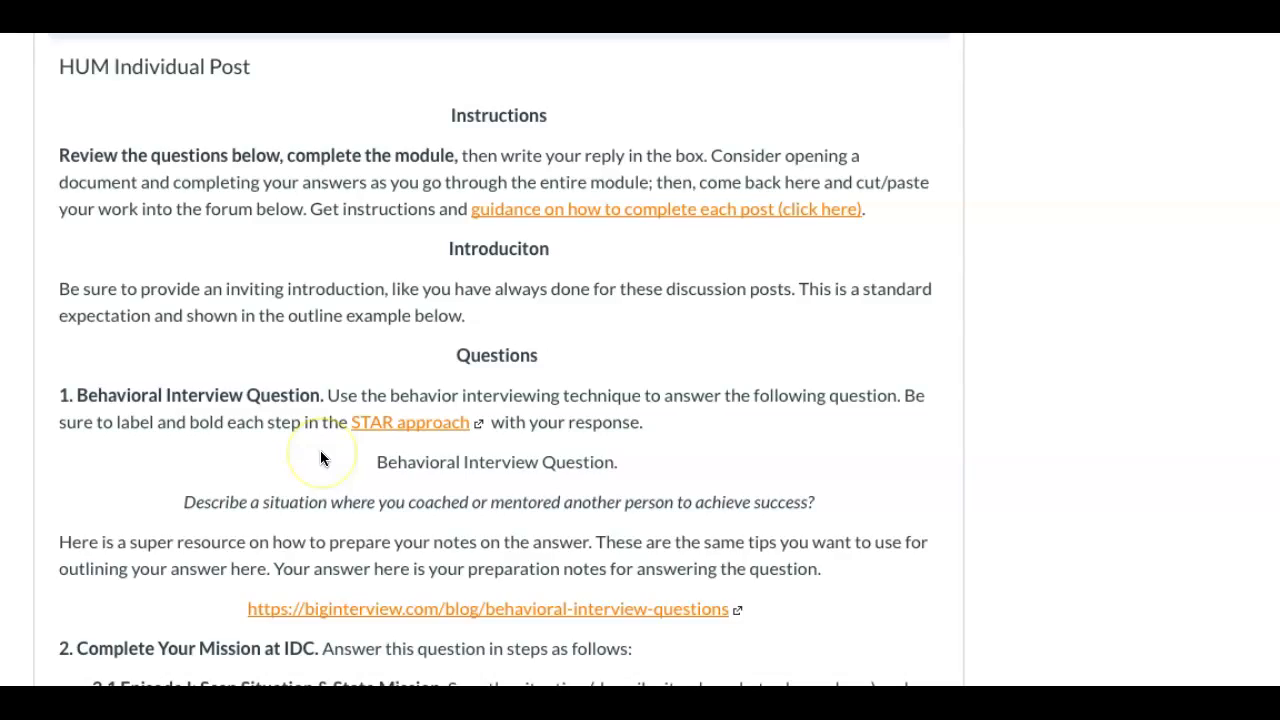
scroll("down", 3)
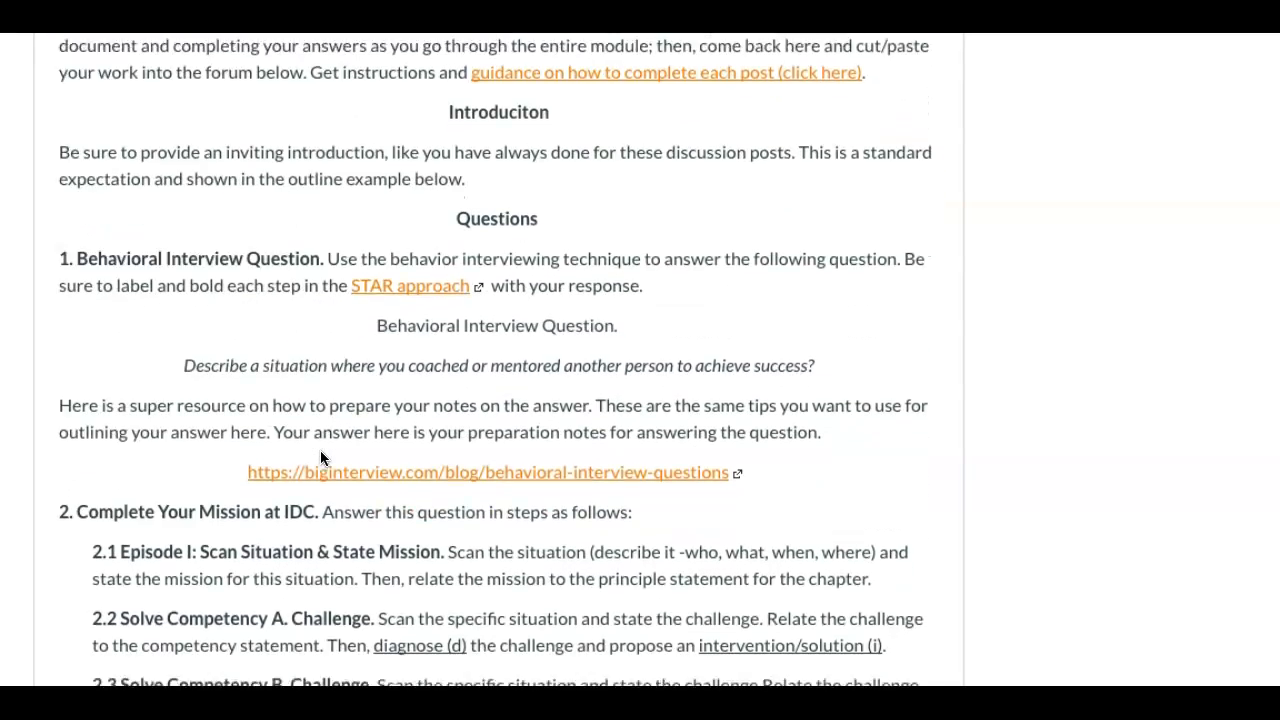
scroll("down", 3)
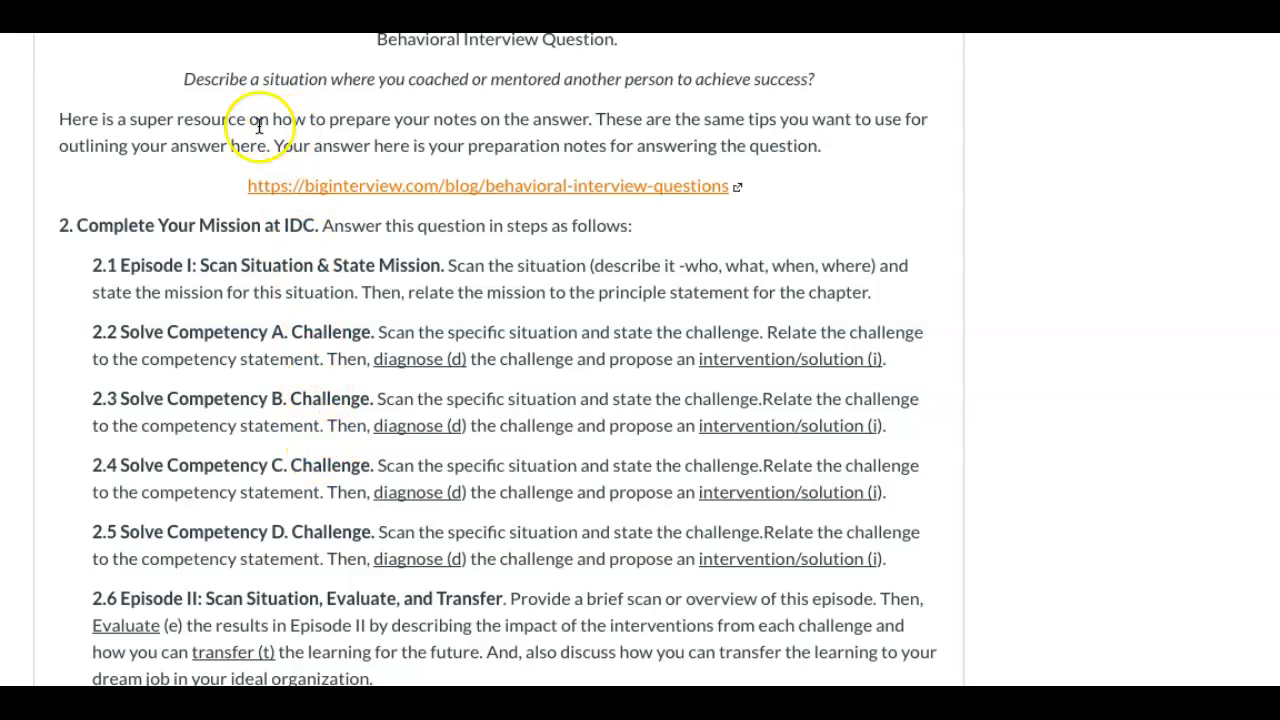
mouse_move(330, 136)
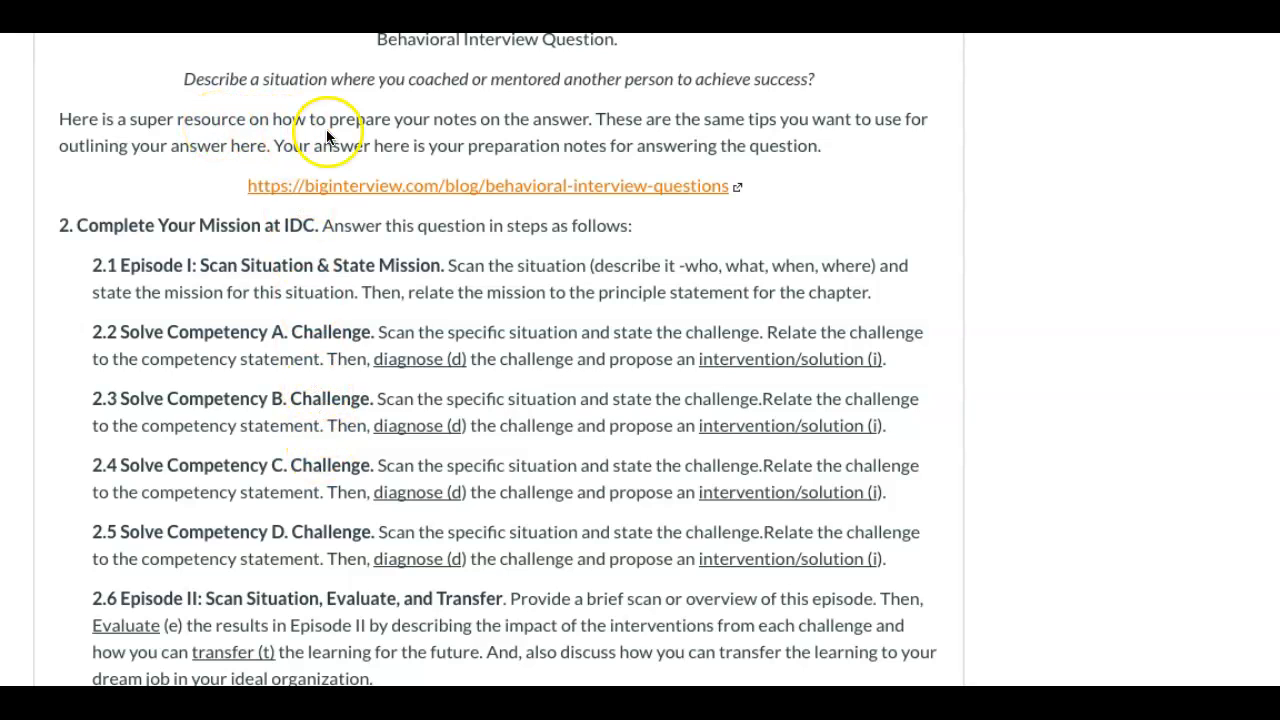
mouse_move(600, 152)
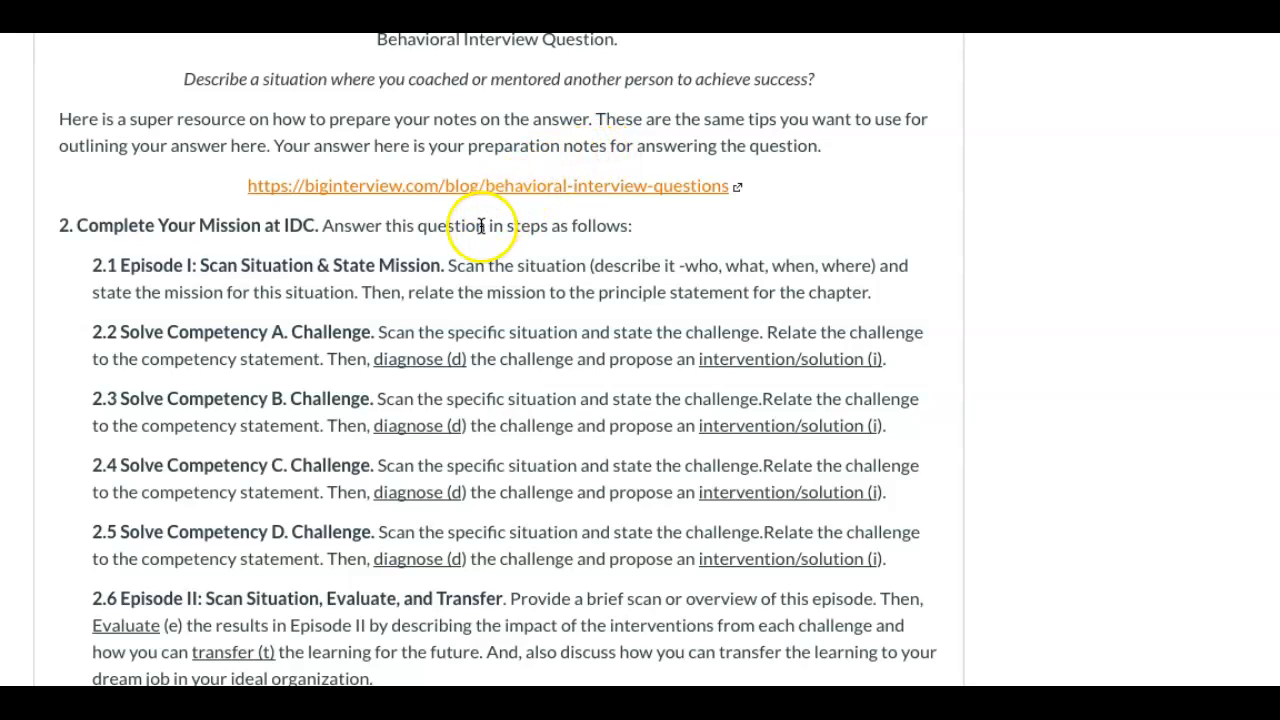
mouse_move(388, 272)
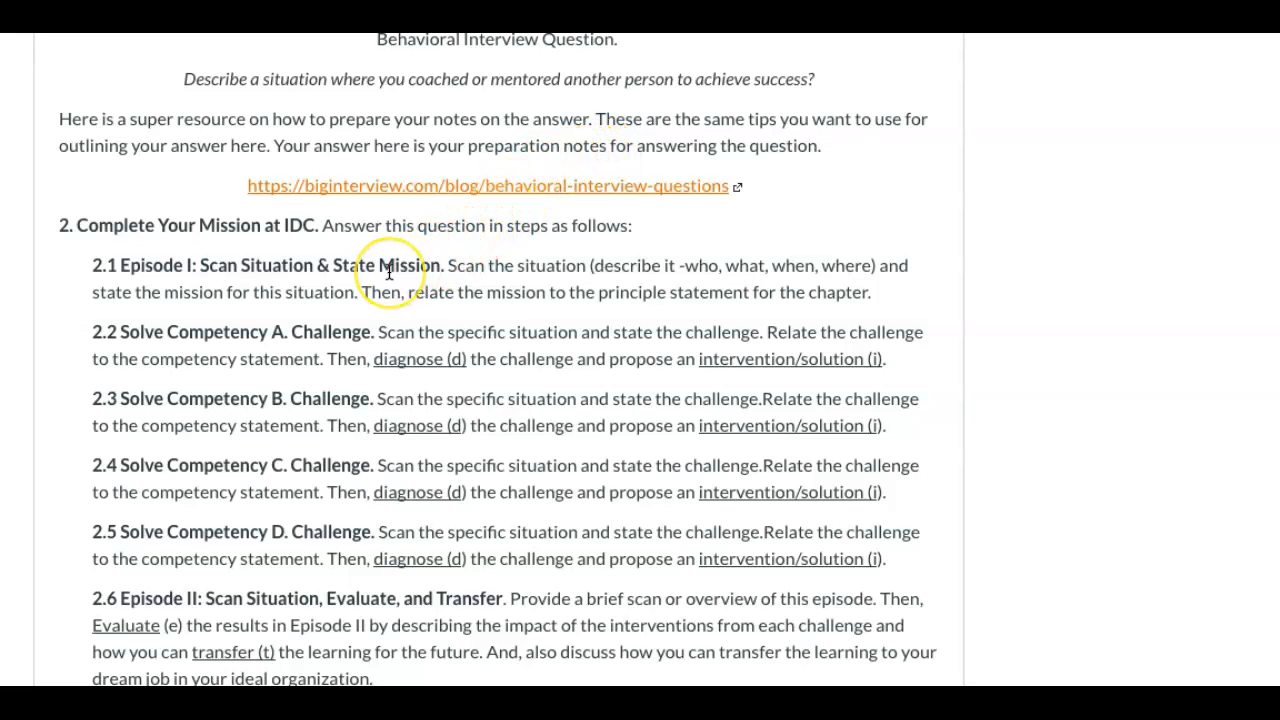
mouse_move(300, 264)
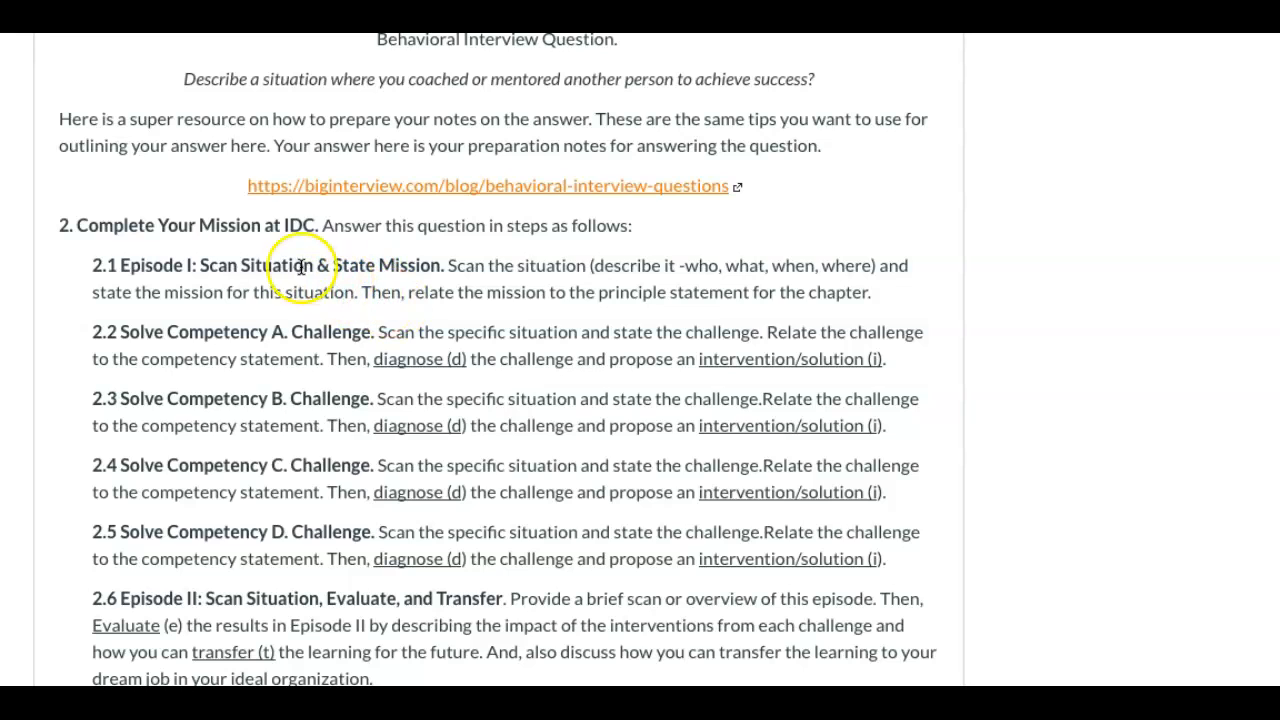
mouse_move(252, 240)
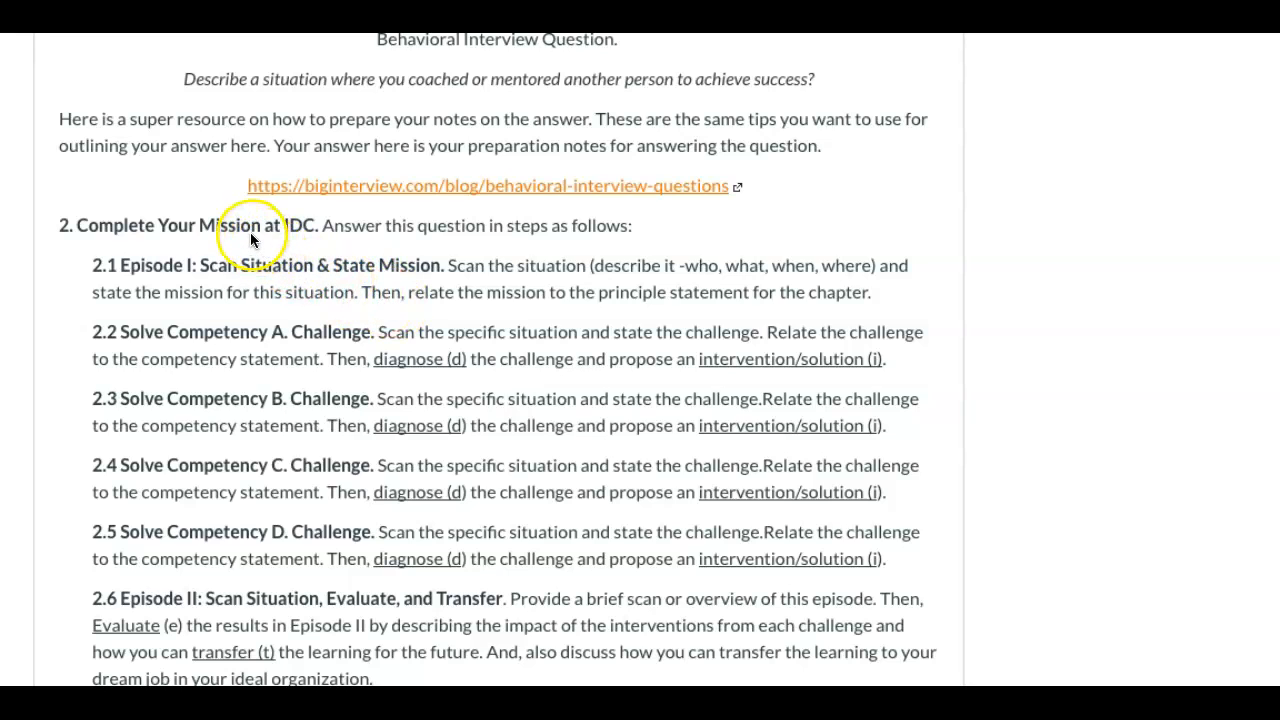
mouse_move(256, 270)
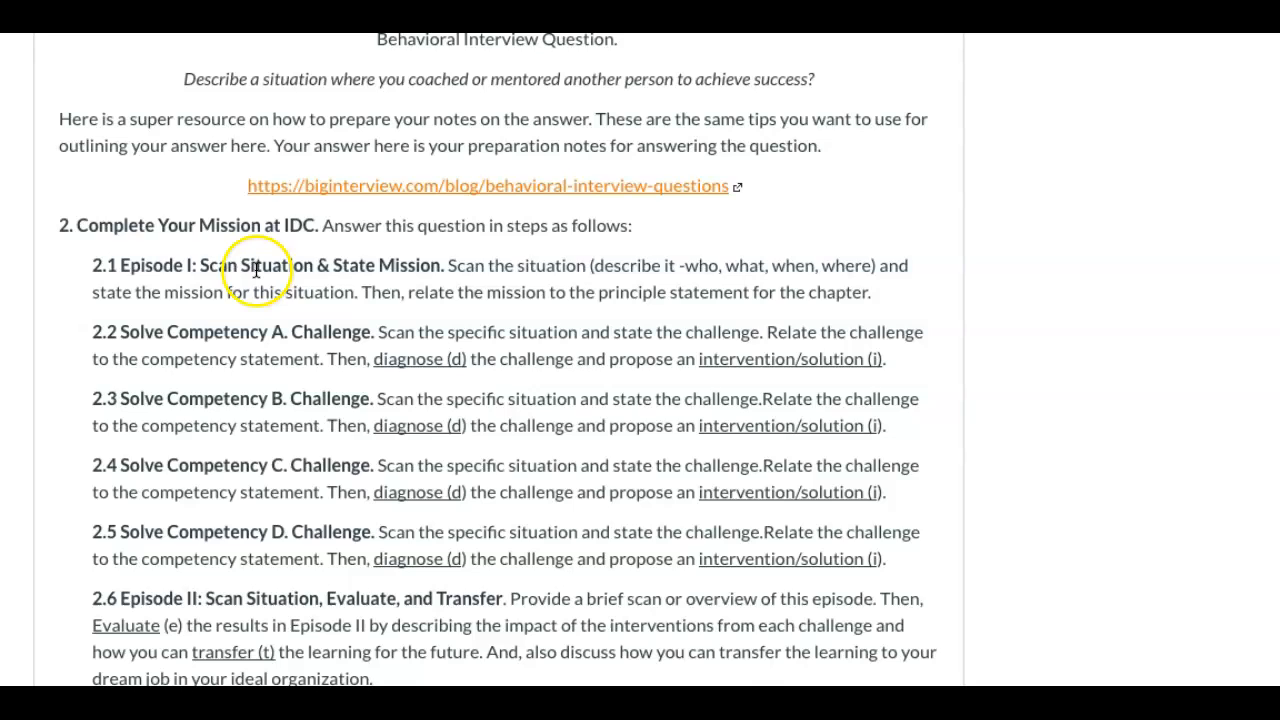
scroll("down", 3)
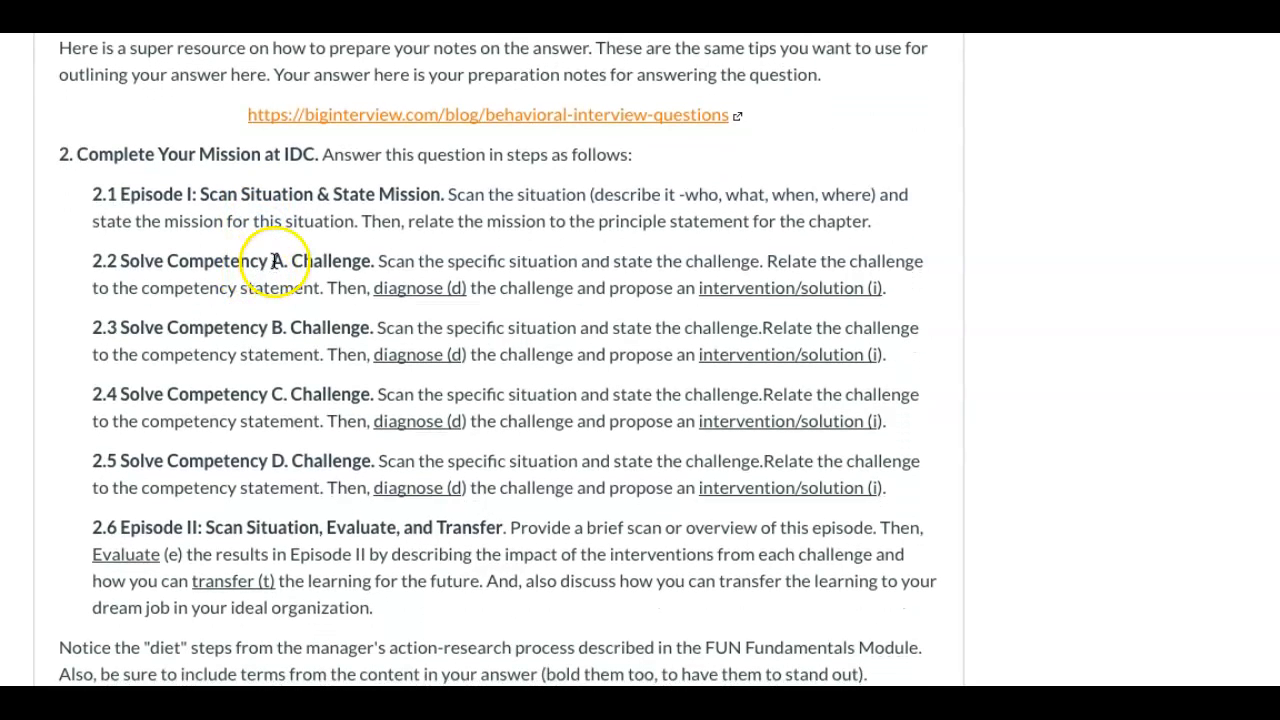
scroll("up", 3)
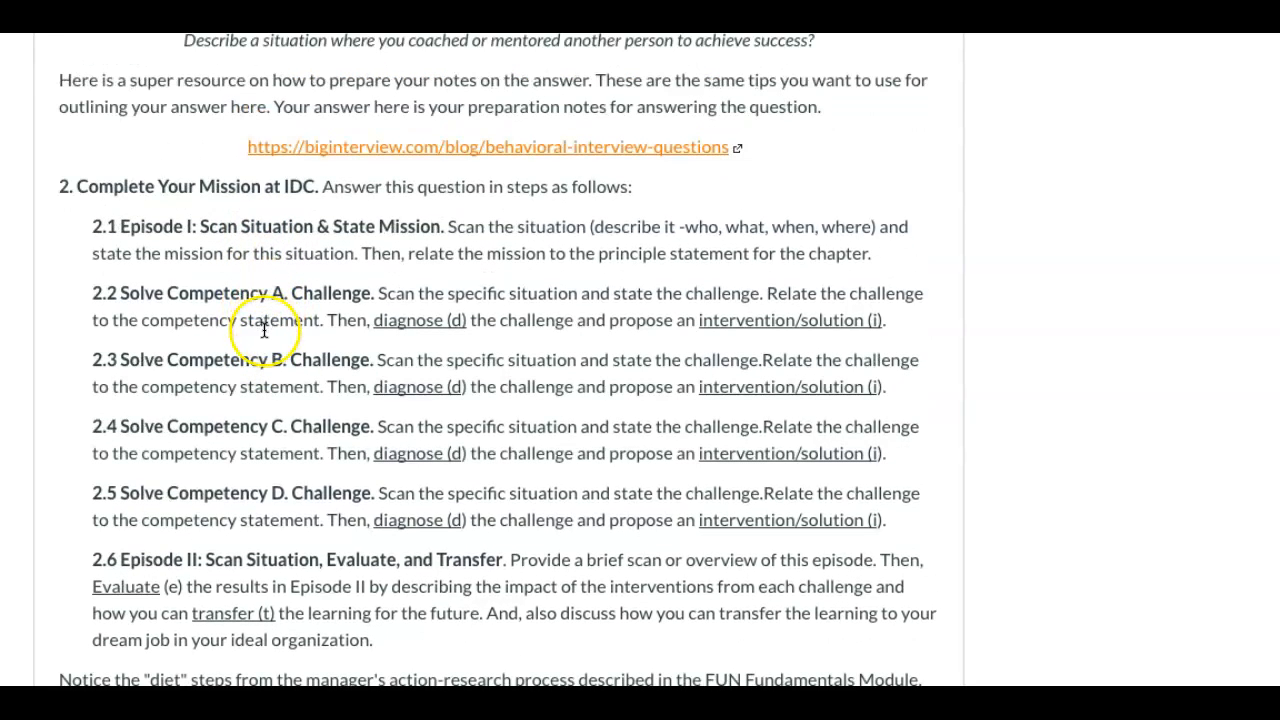
scroll("down", 3)
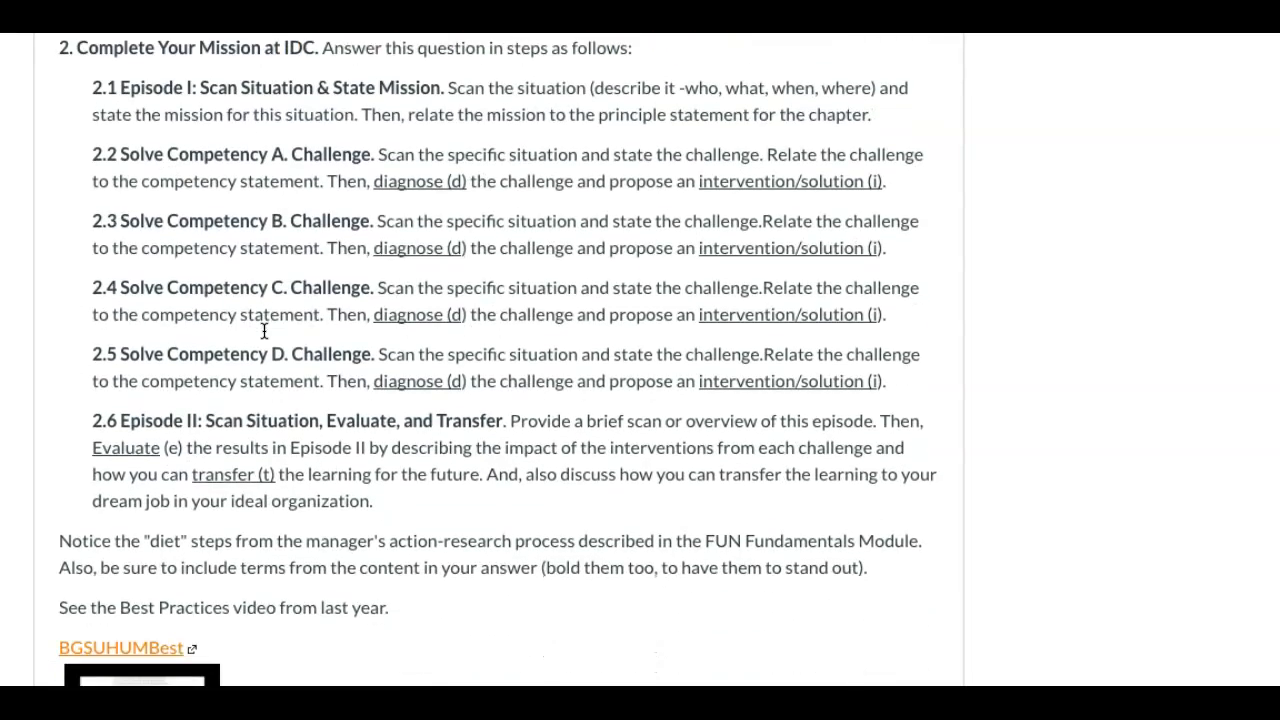
scroll("down", 3)
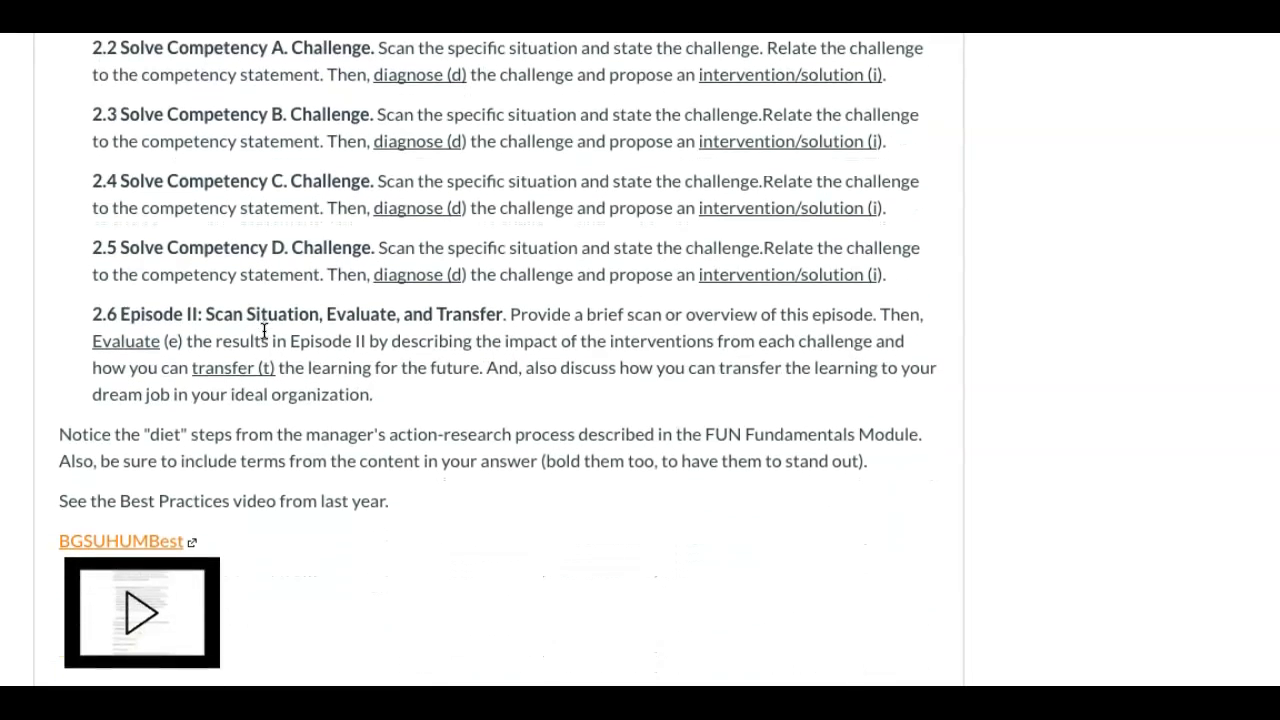
scroll("down", 3)
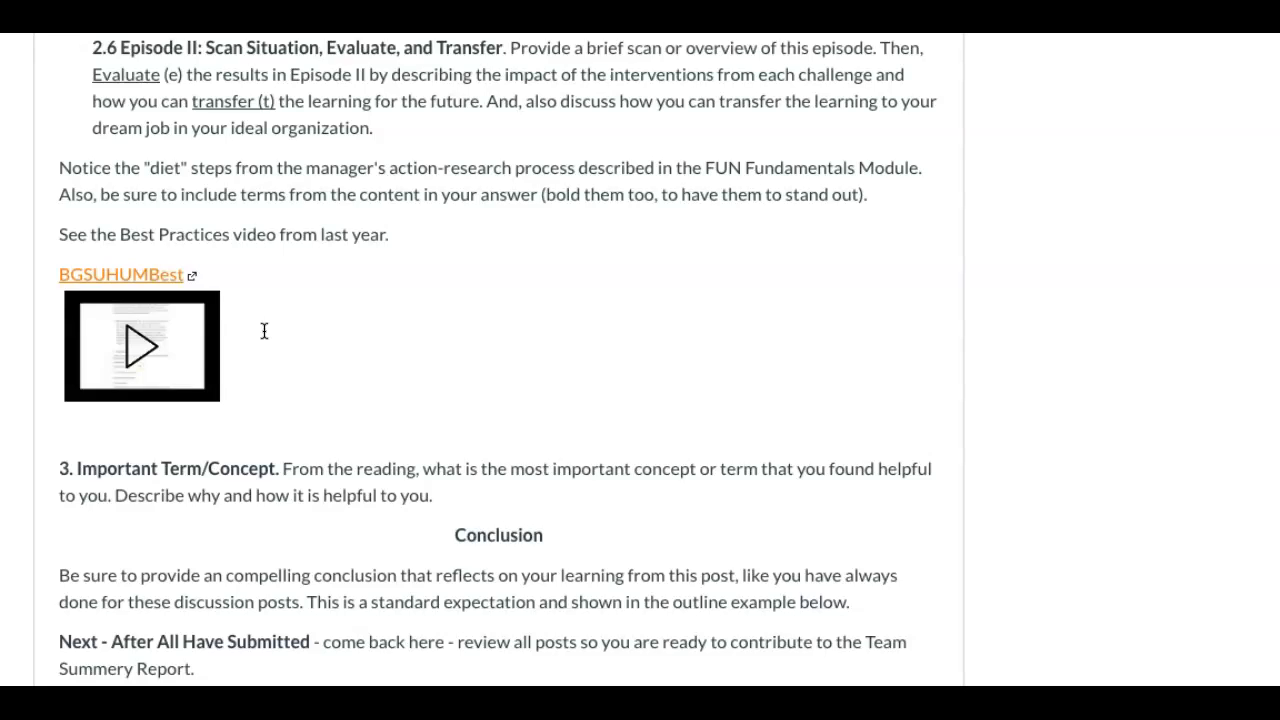
scroll("down", 3)
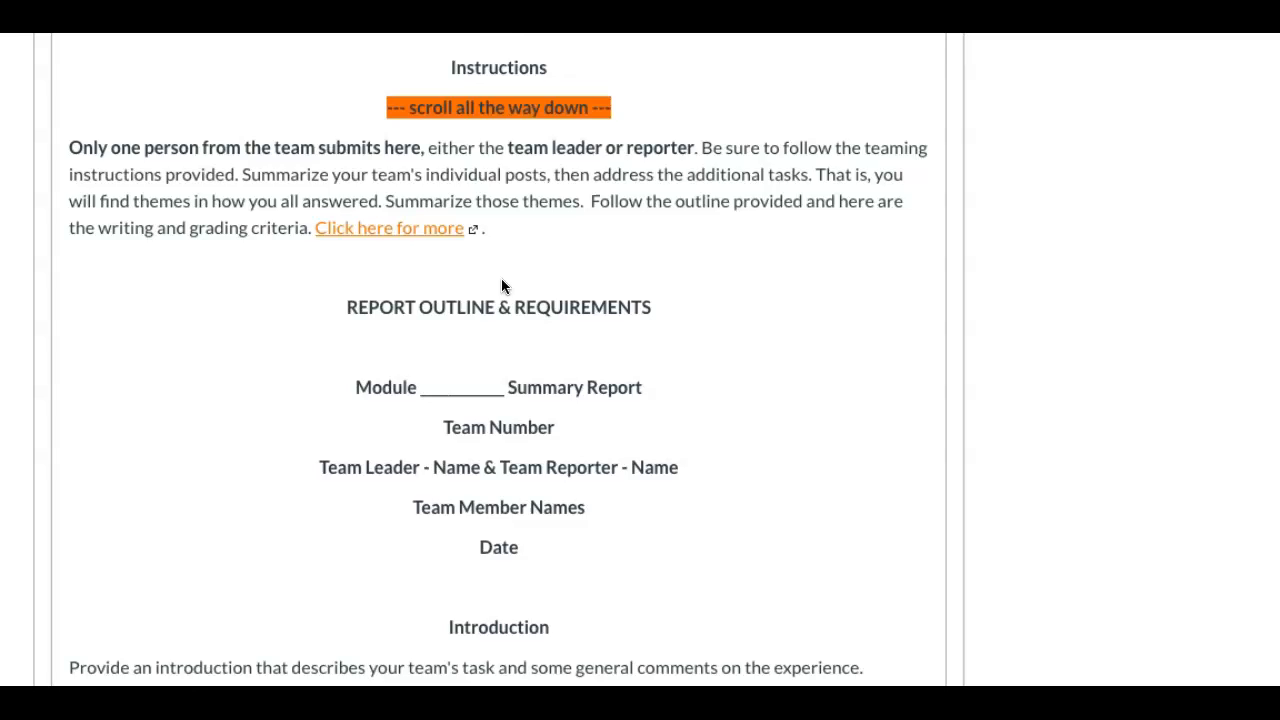
Step: Scroll up through the HUM Team Summary assignment toward the module list
scroll("up", 3)
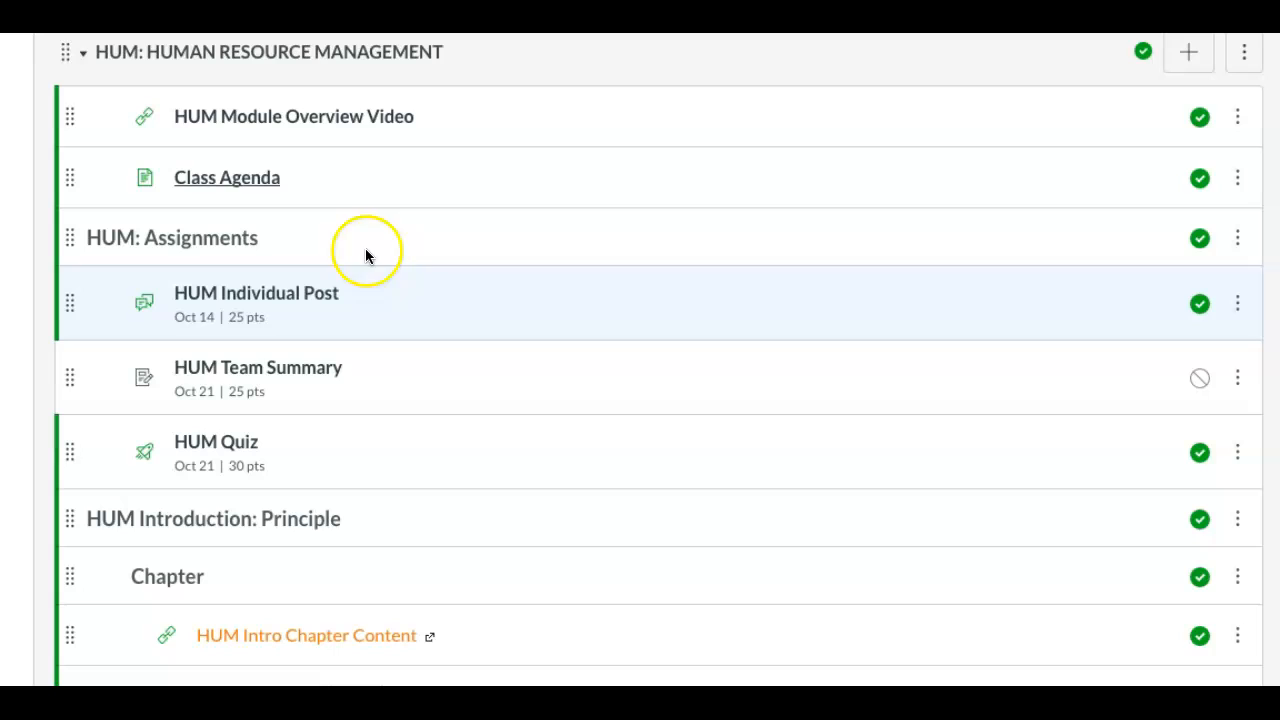
mouse_move(392, 272)
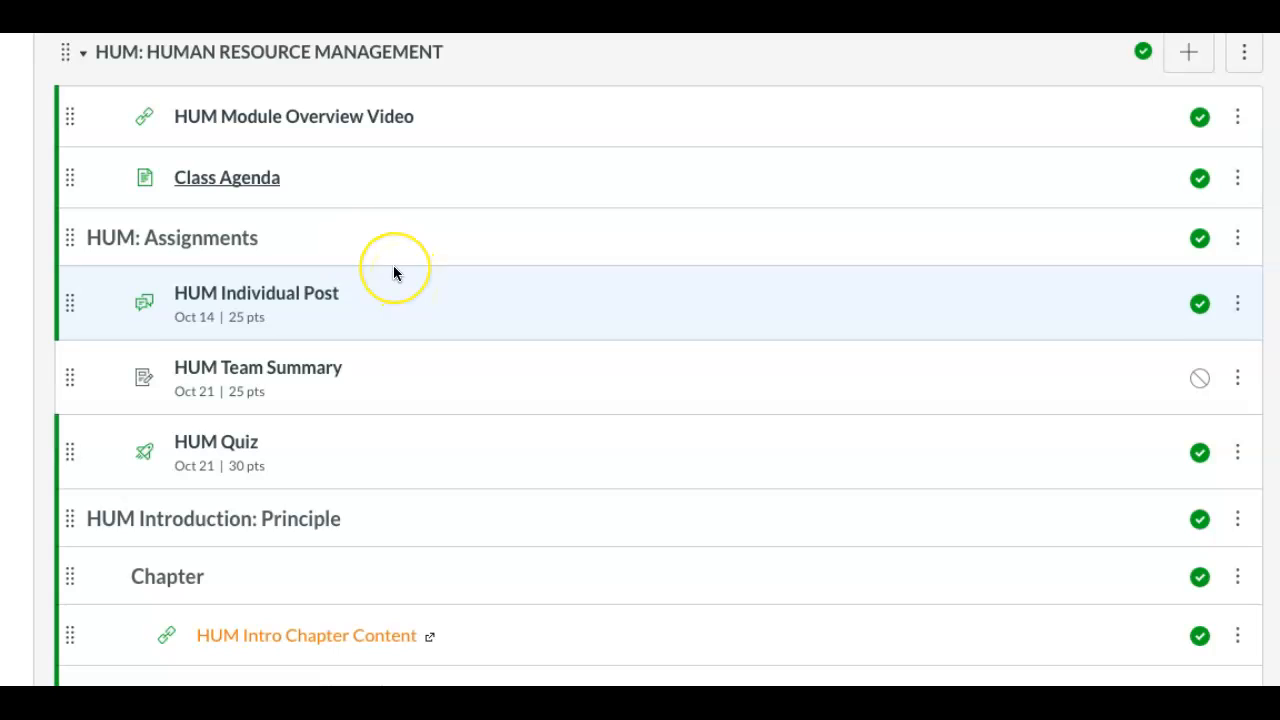
mouse_move(394, 272)
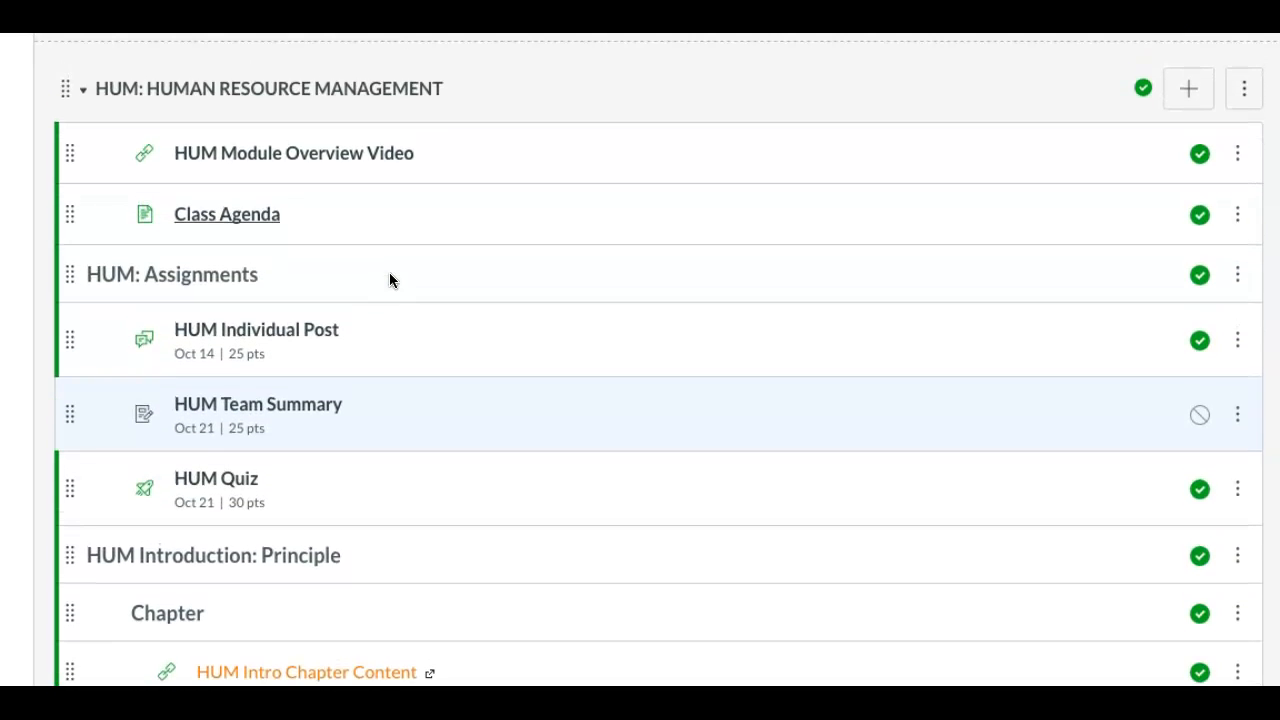
Step: Scroll up to view the HUM module items: Class Agenda, Individual Post, Team Summary and Quiz
scroll("up", 3)
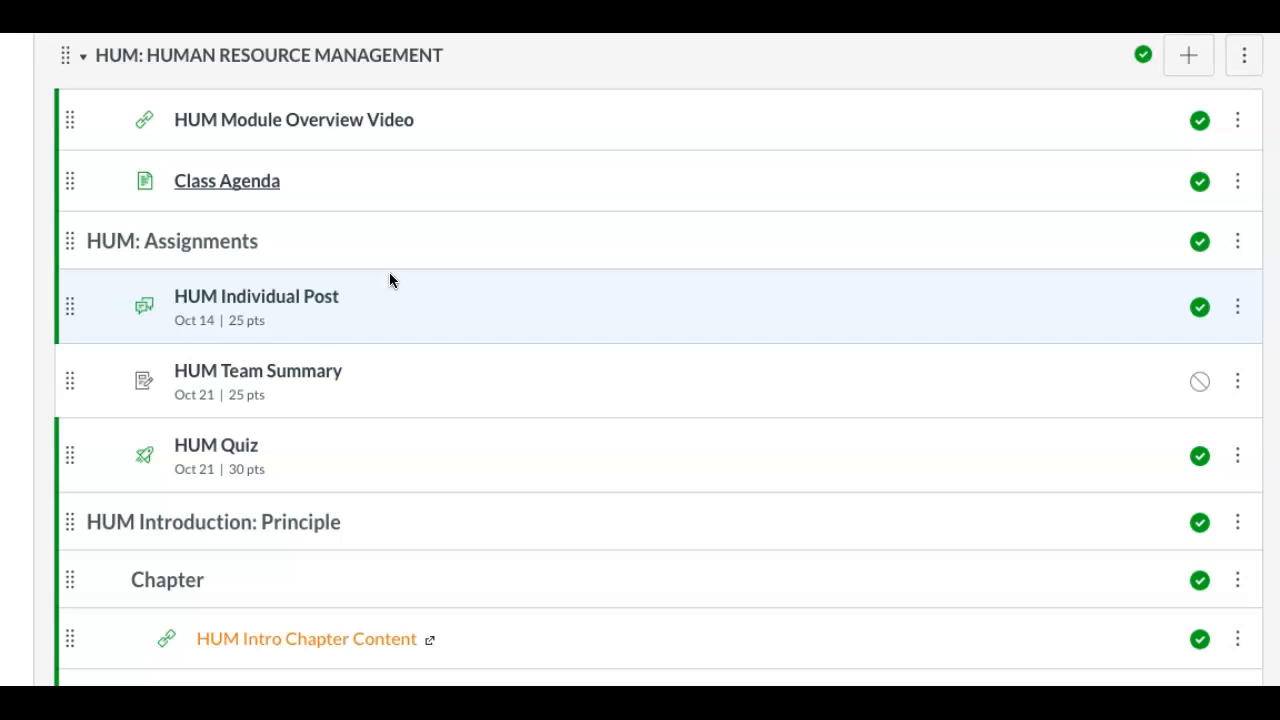